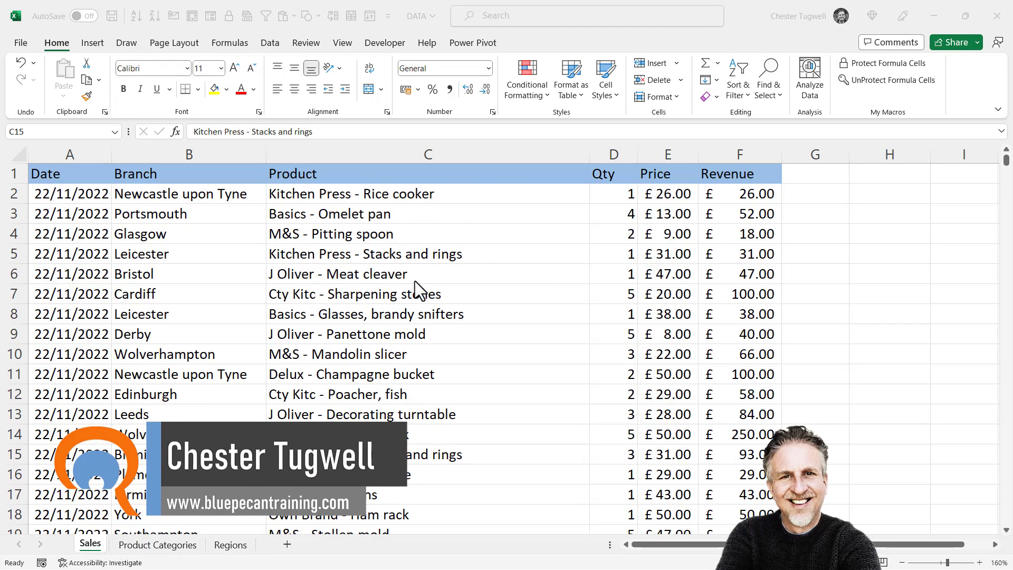
pyautogui.moveTo(306, 341)
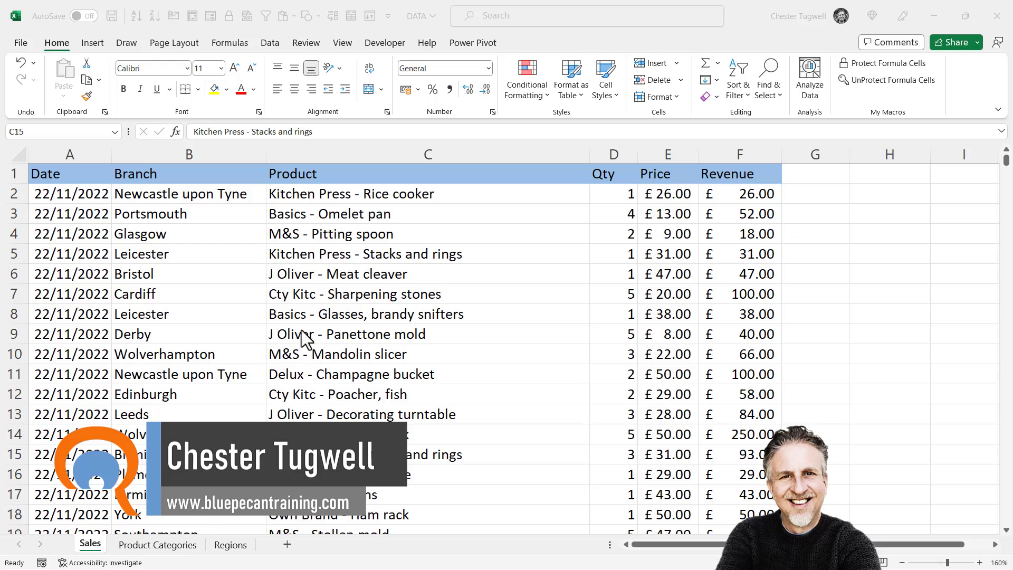
pyautogui.moveTo(421, 233)
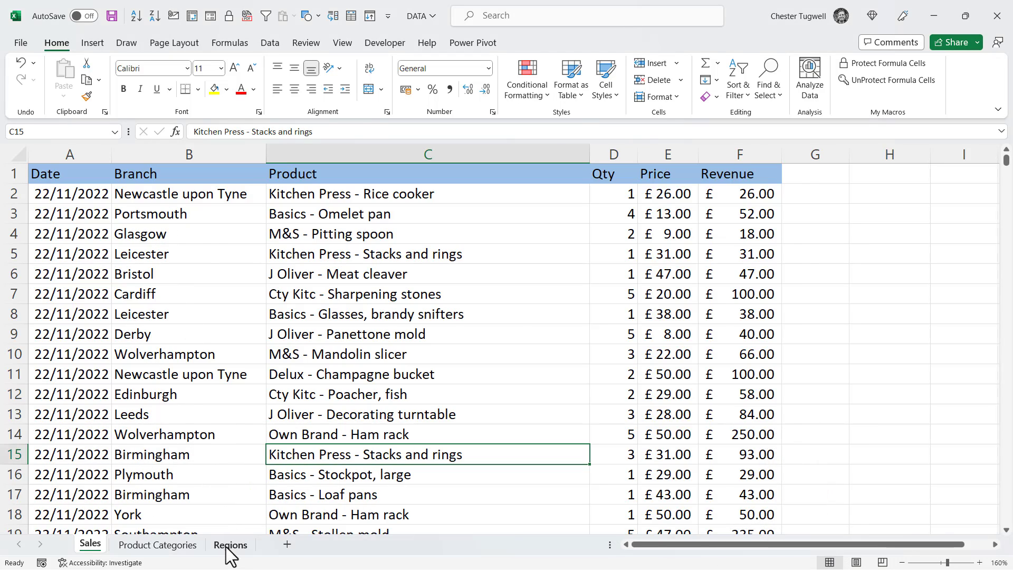
# Review the Regions and Product Categories lookup sheets, then return to the Sales sheet.
pyautogui.click(230, 544)
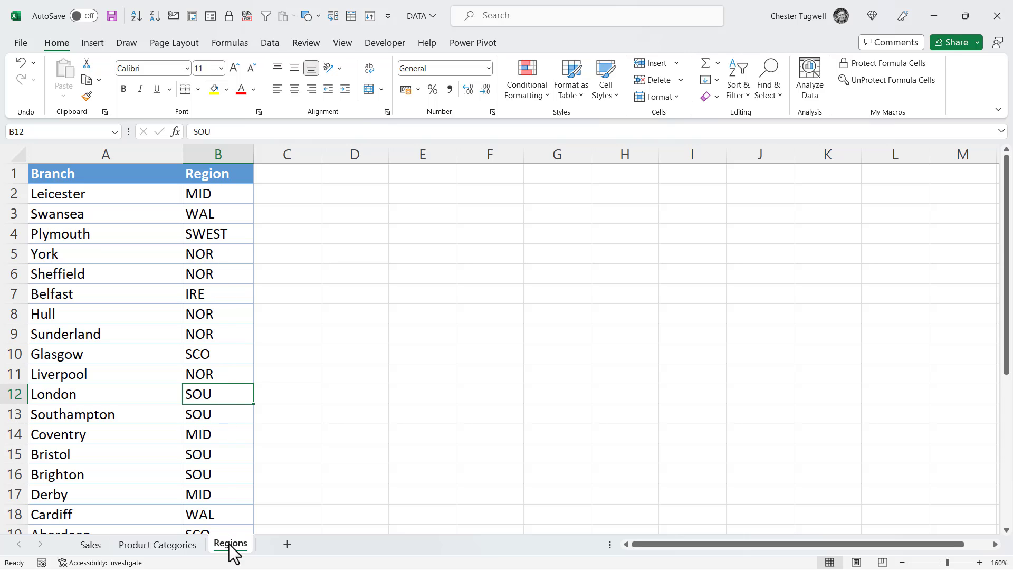
pyautogui.click(90, 545)
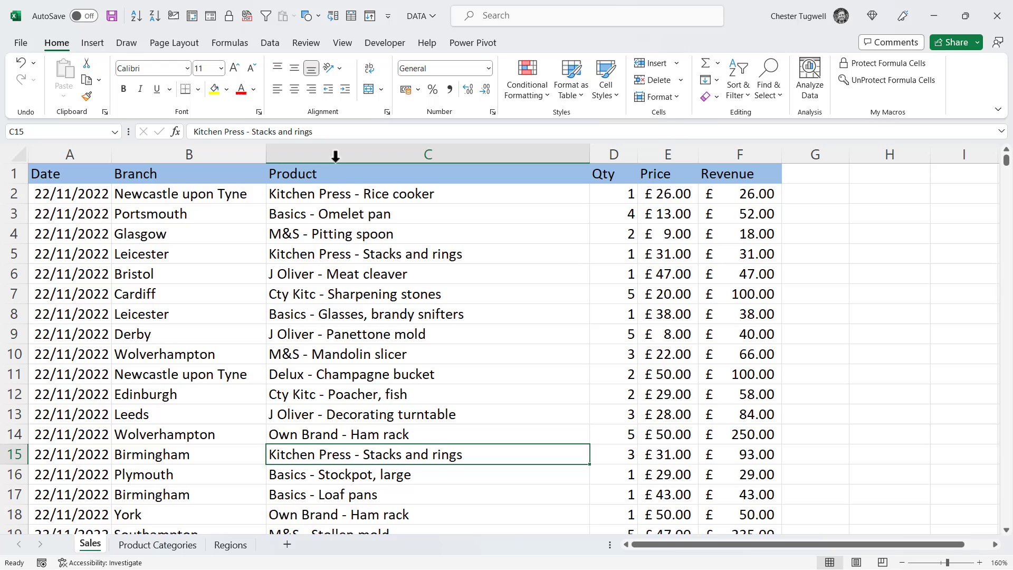
pyautogui.moveTo(341, 367)
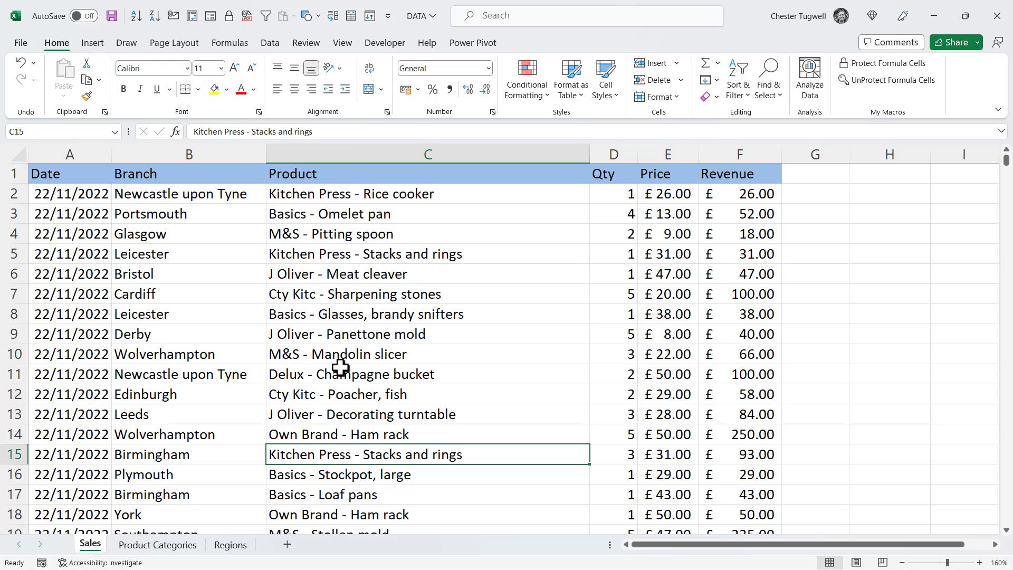
pyautogui.moveTo(216, 408)
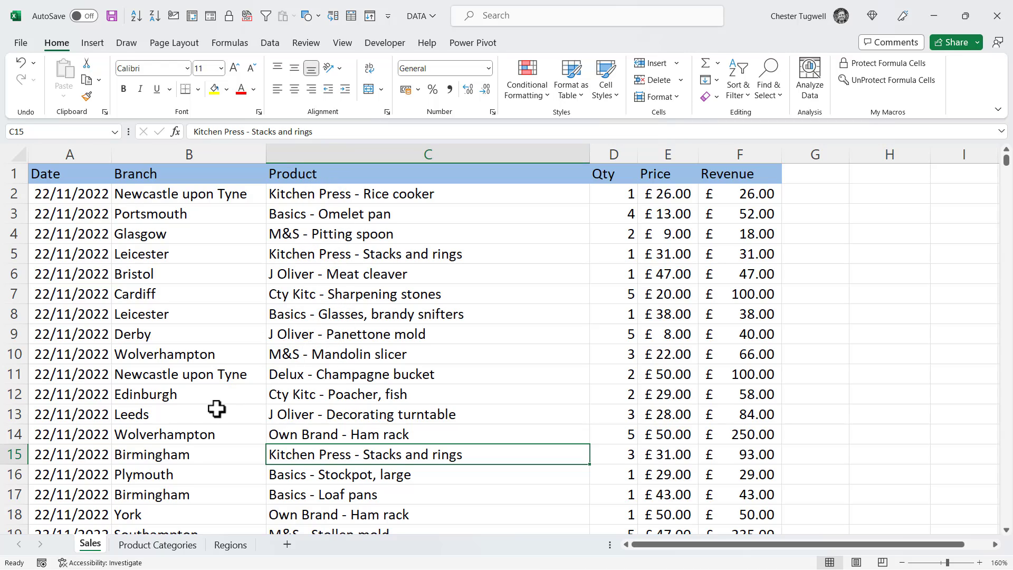
pyautogui.click(157, 545)
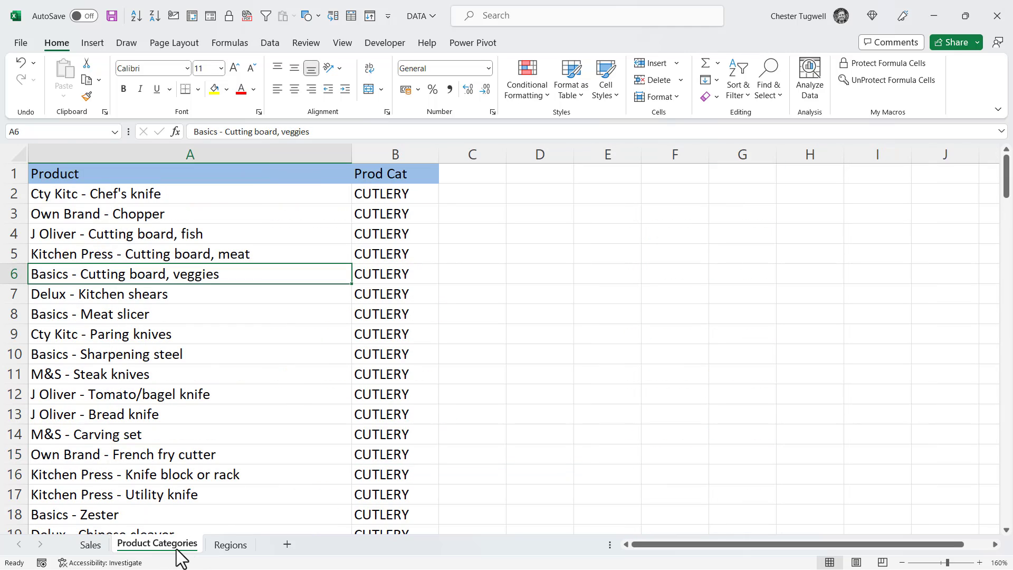
pyautogui.click(90, 544)
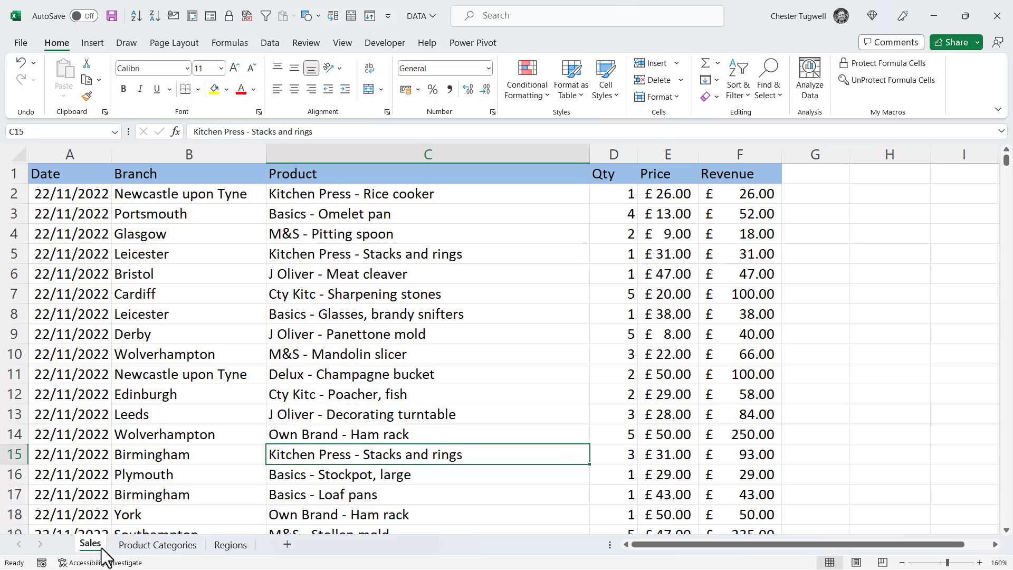
# Add Region and Category headings in G1:H1 and copy the existing header formatting onto them.
pyautogui.click(815, 173)
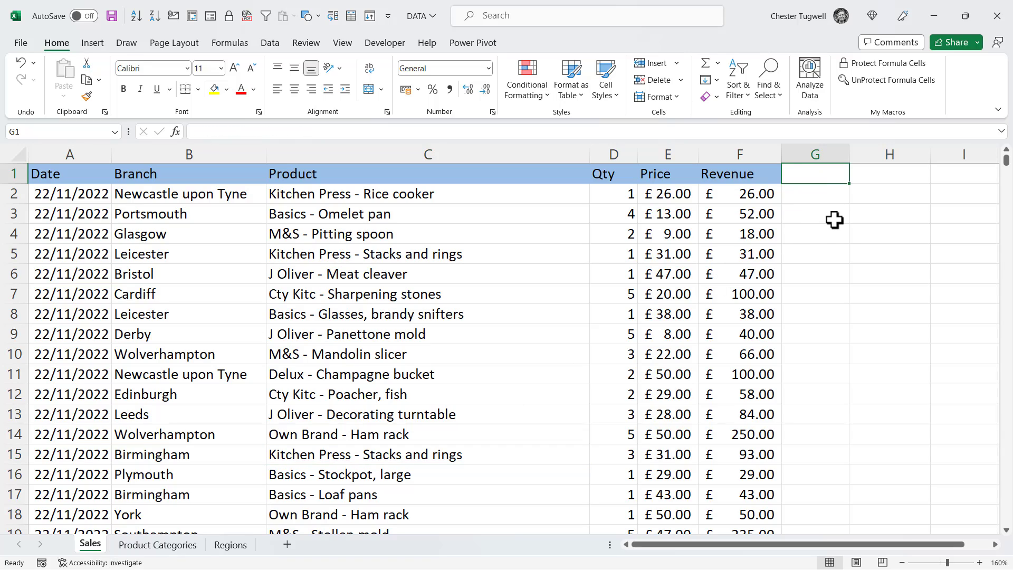
pyautogui.write('Region')
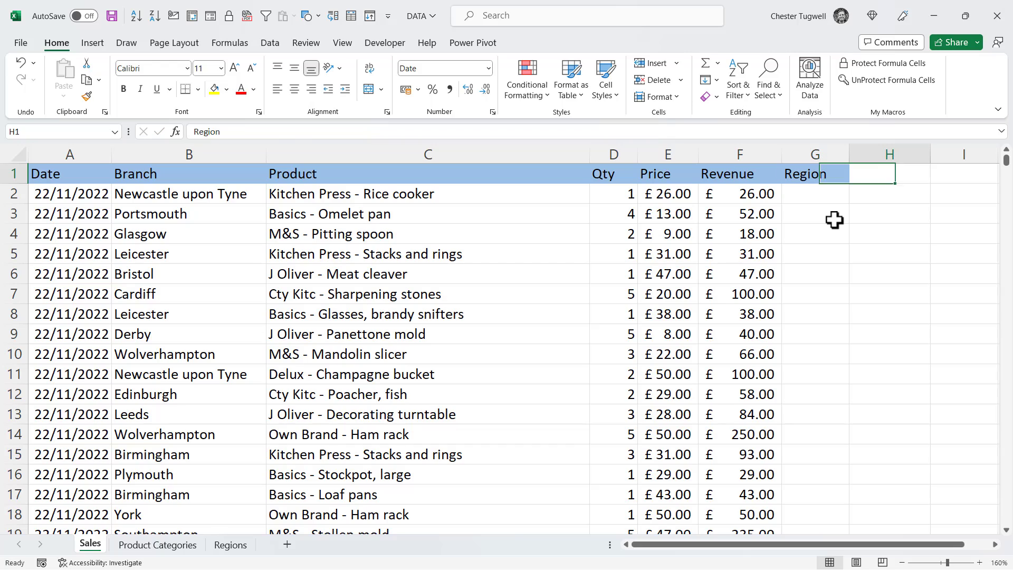
pyautogui.write('Category')
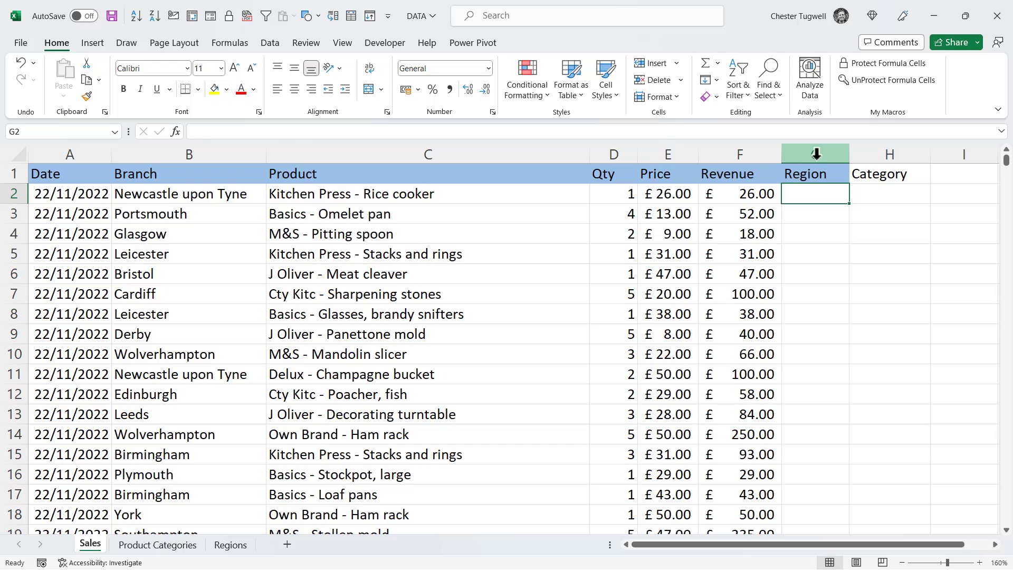
pyautogui.click(85, 96)
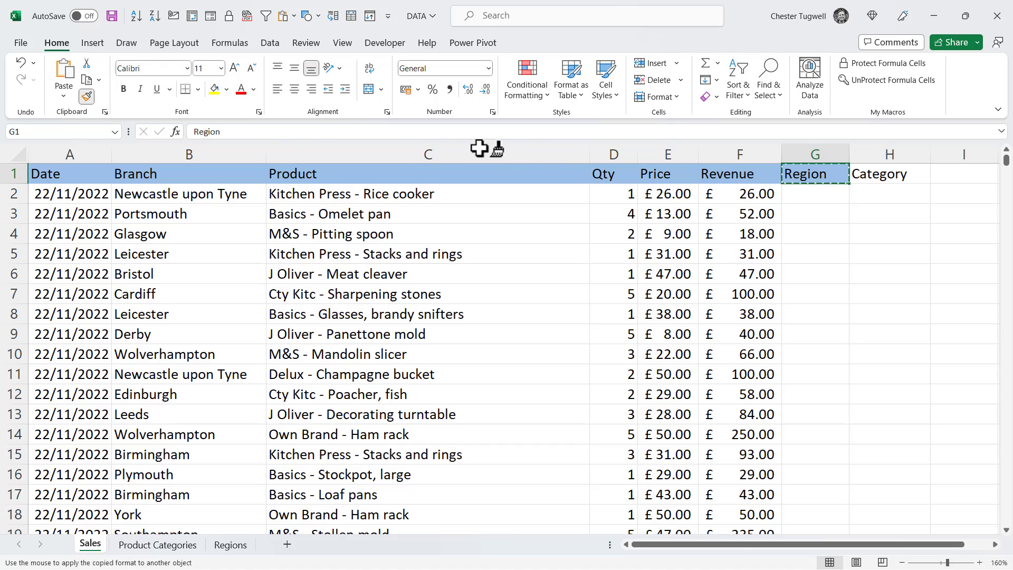
pyautogui.click(889, 173)
pyautogui.write('=x')
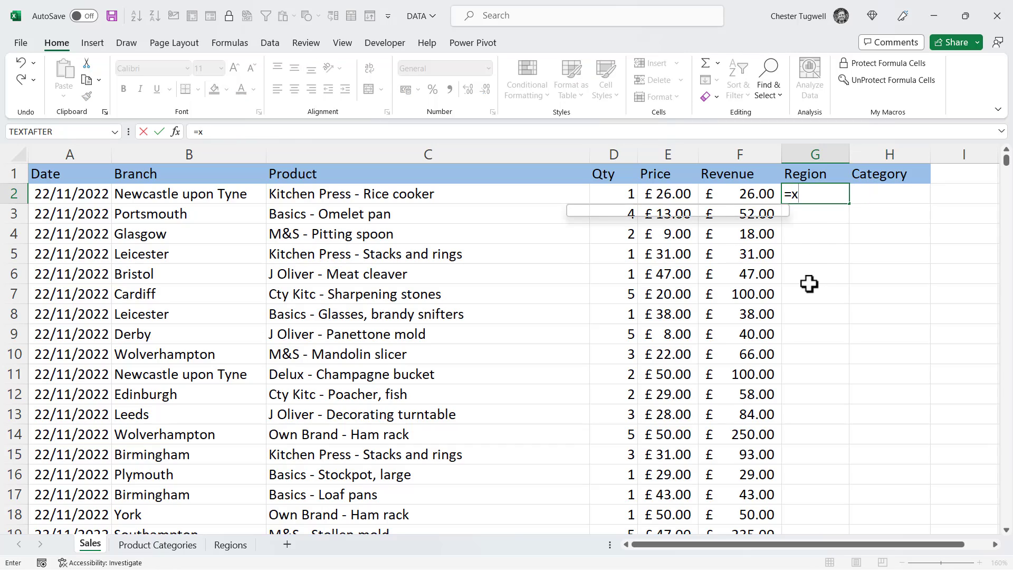
# Begin =XLOOKUP( in G2 with the branch in B2 as the lookup value.
pyautogui.write('LOOKUP(')
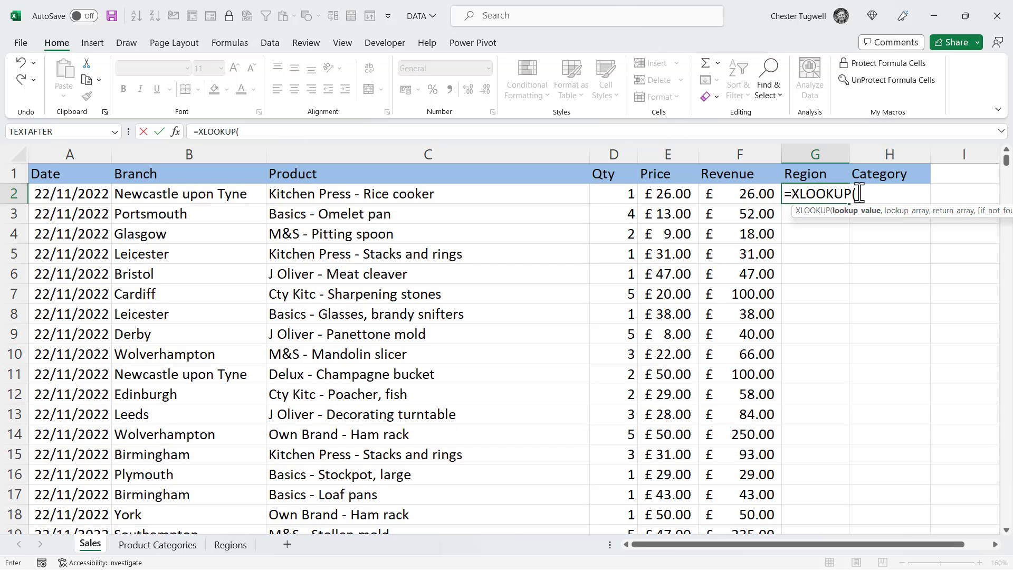
pyautogui.click(189, 194)
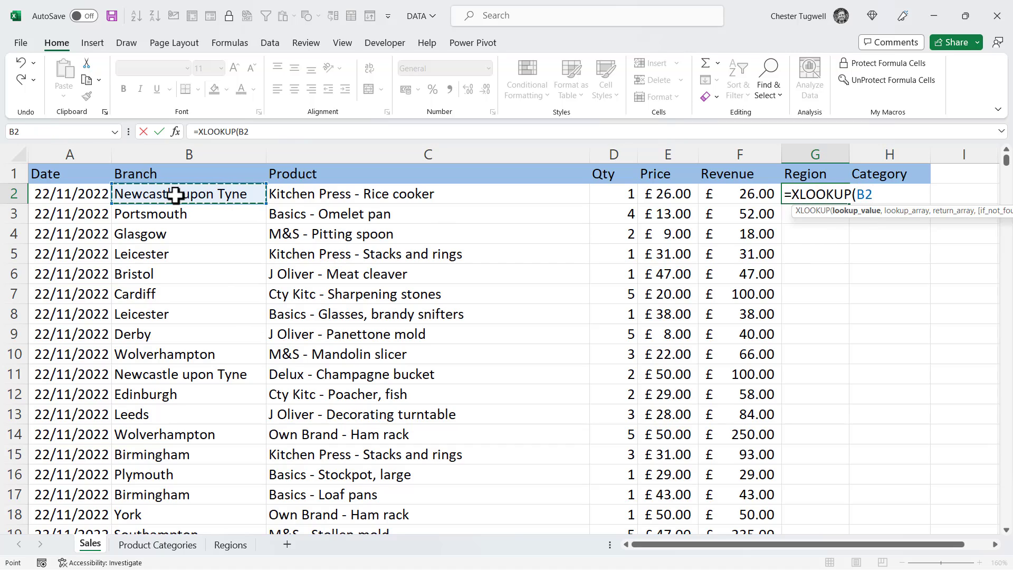
pyautogui.write(',')
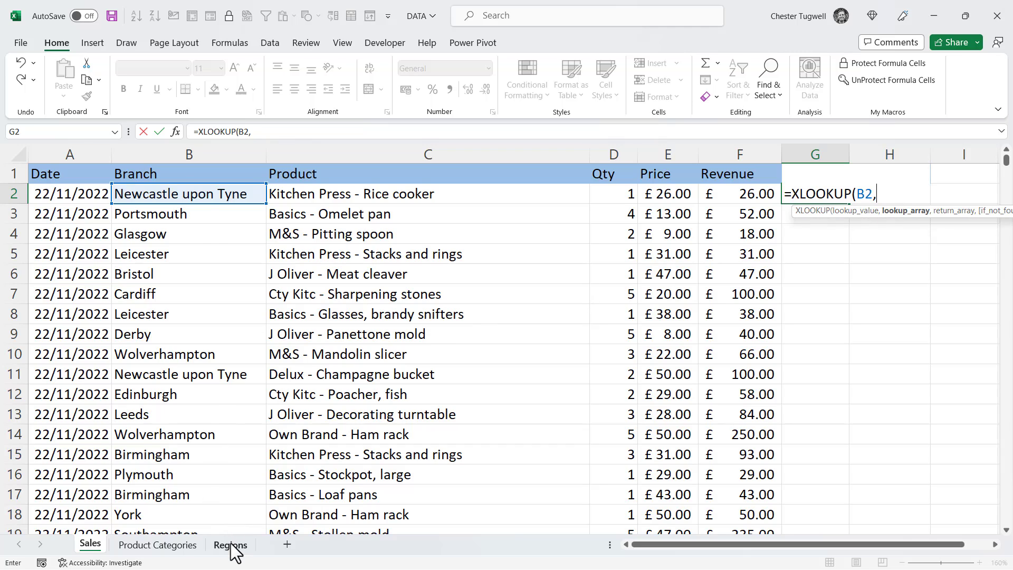
# Set the Regions sheet's branch list A2:A31 as the absolute lookup array.
pyautogui.click(230, 544)
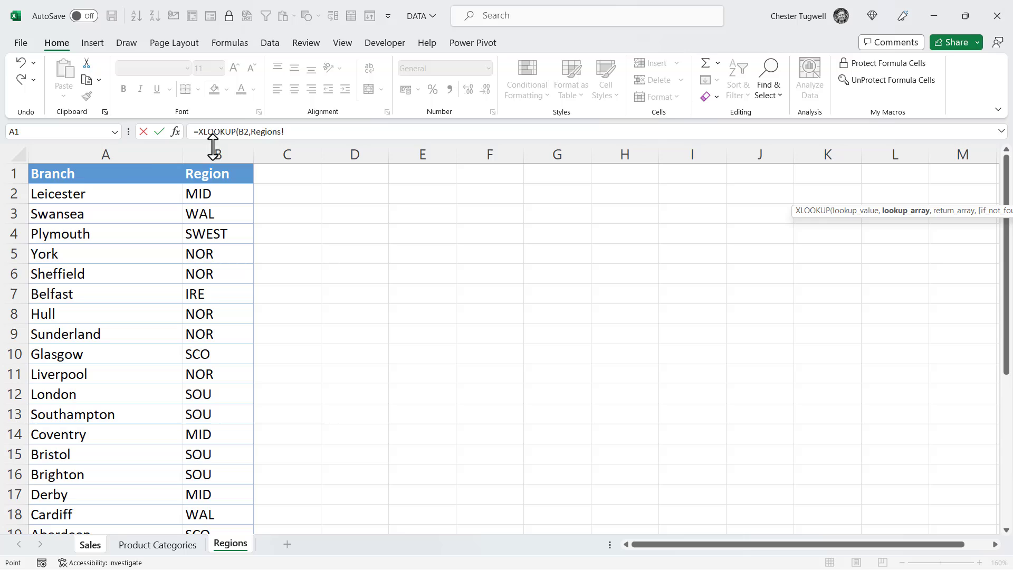
pyautogui.moveTo(81, 191)
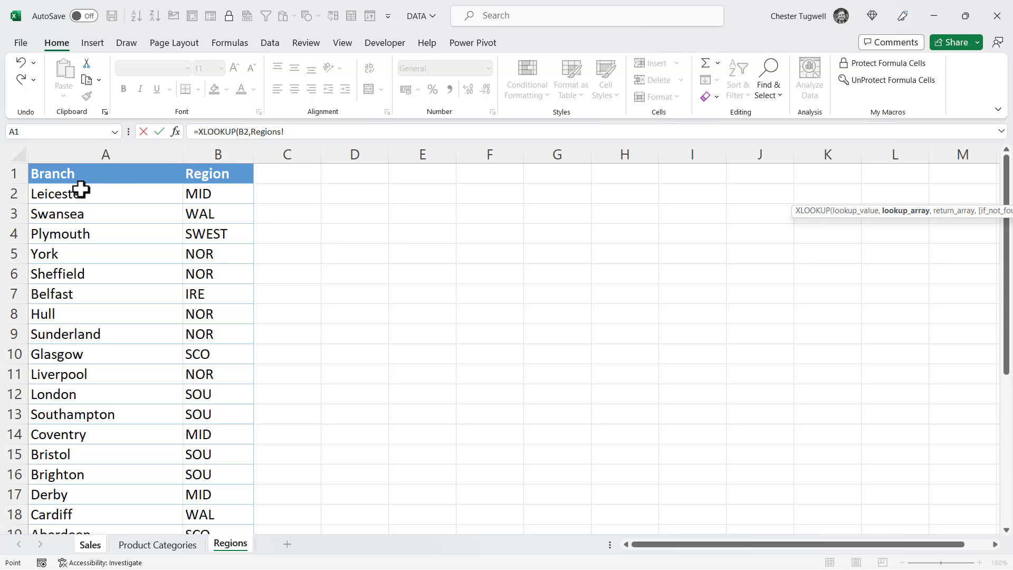
pyautogui.moveTo(82, 194)
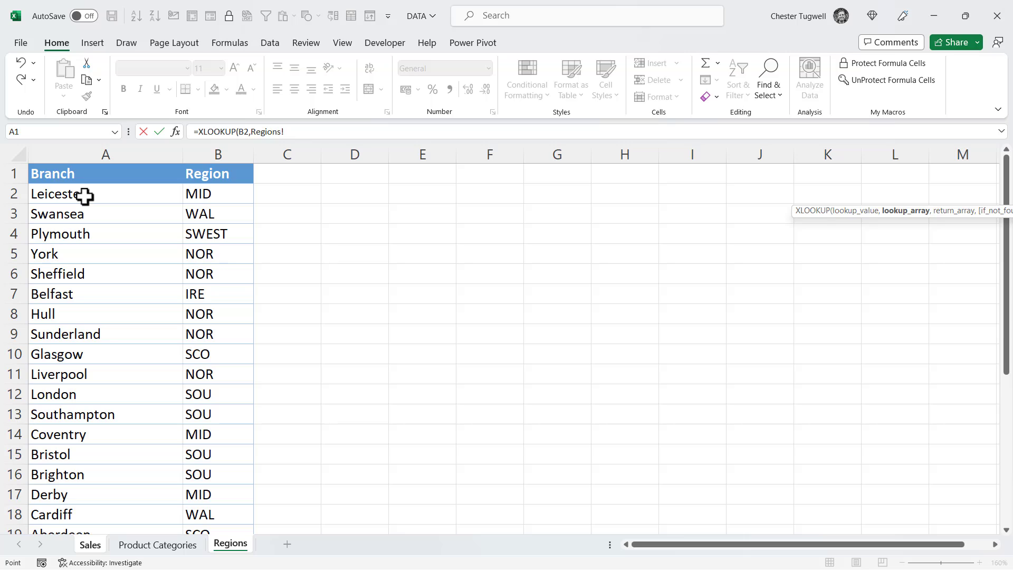
pyautogui.click(106, 193)
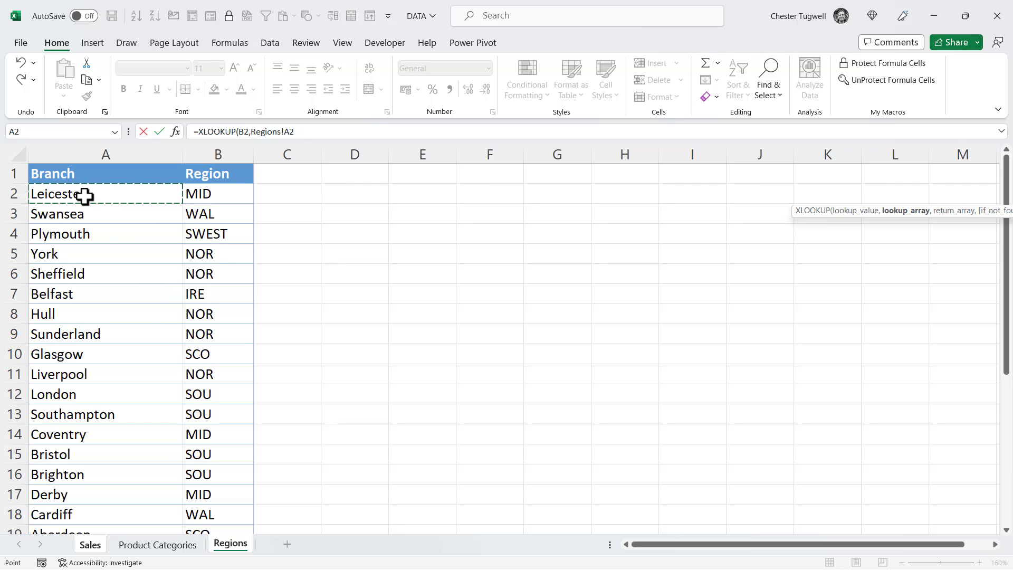
pyautogui.press('ctrl+shift+down')
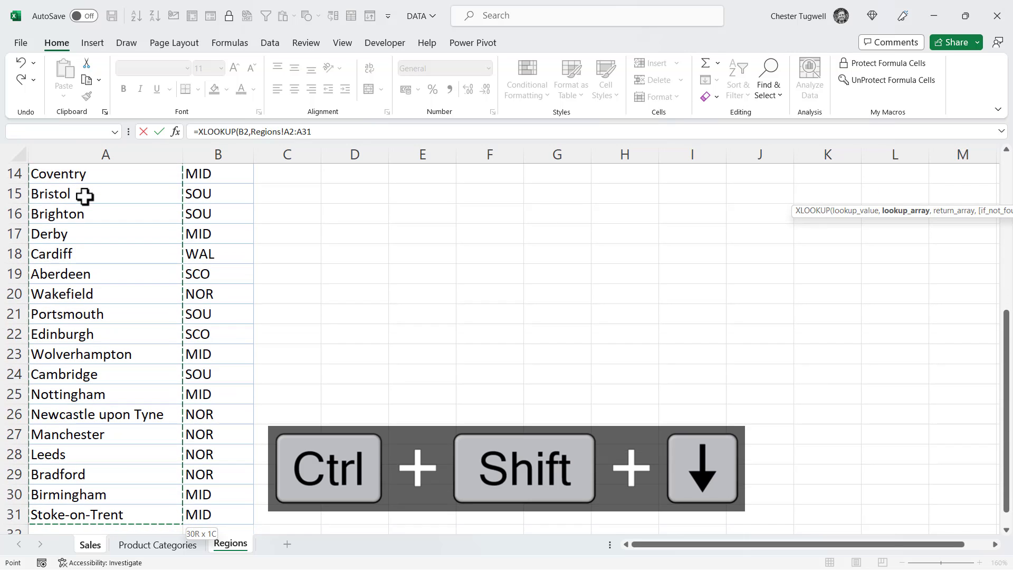
pyautogui.press('ctrl+shift+down')
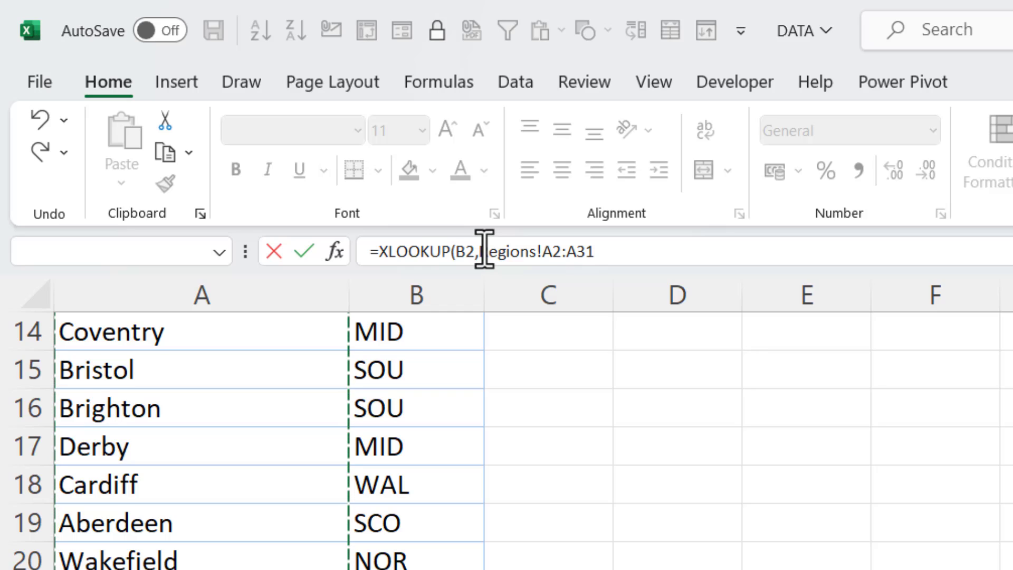
pyautogui.write('R')
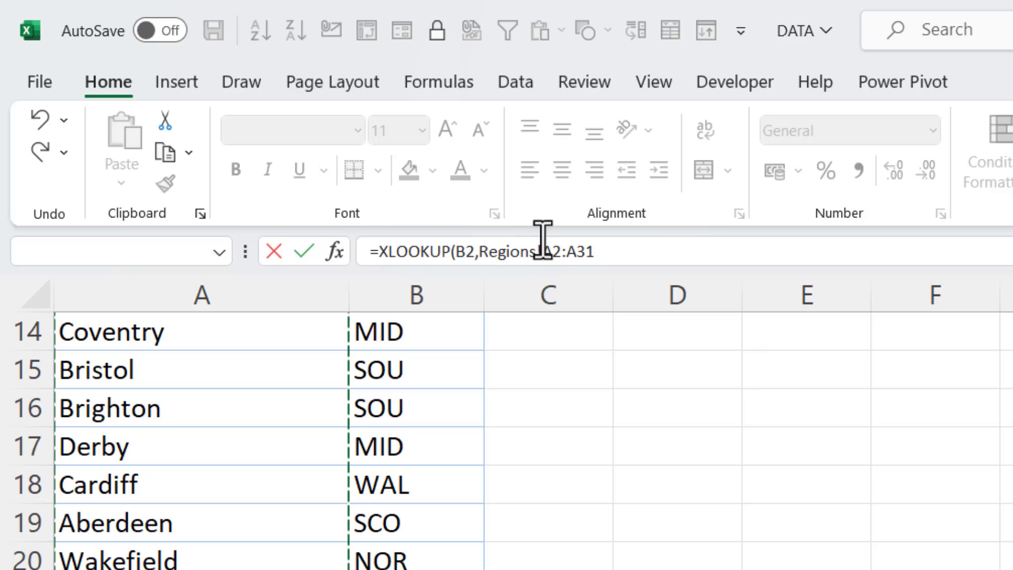
pyautogui.moveTo(561, 251)
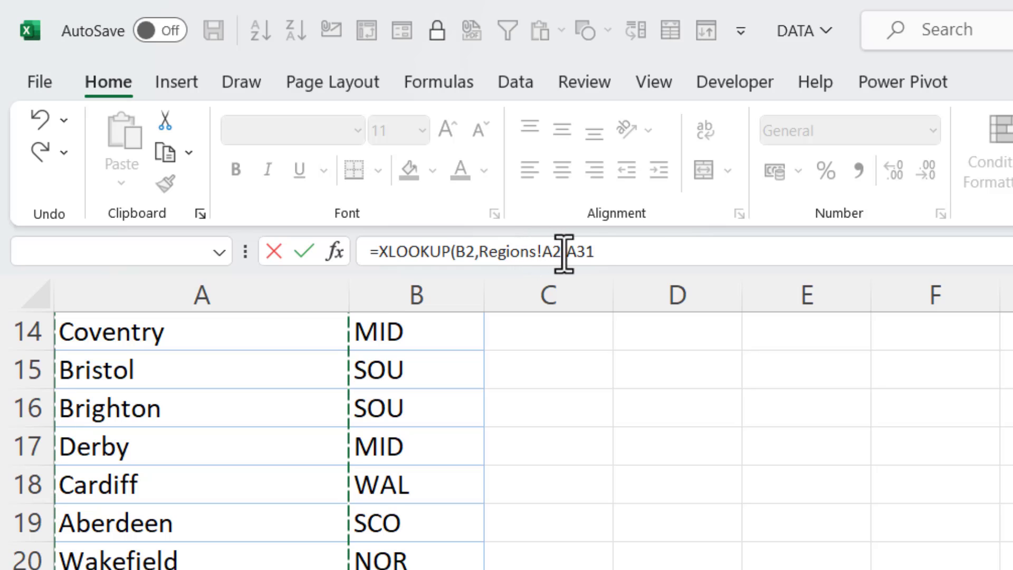
pyautogui.write(':')
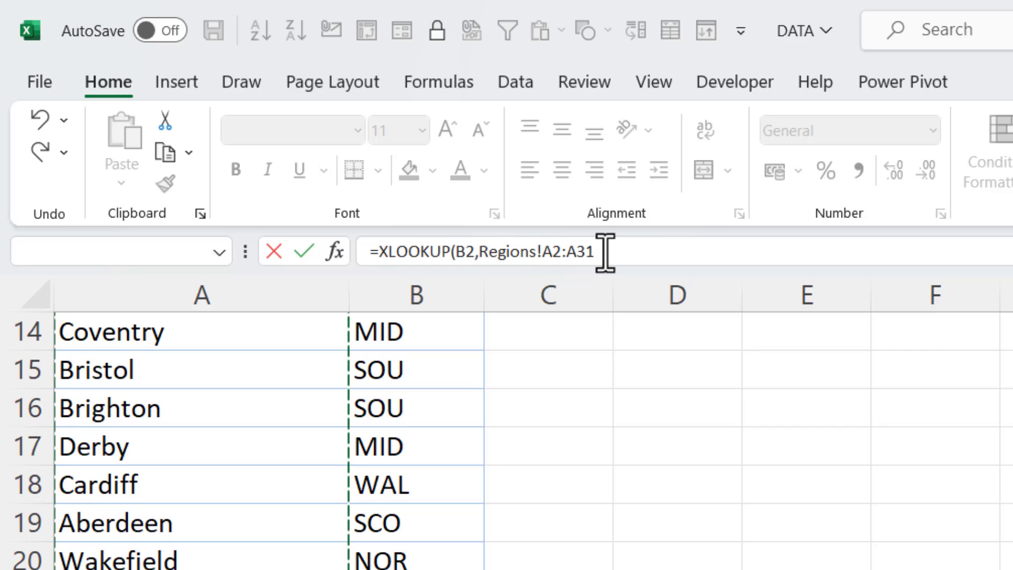
pyautogui.press('F4')
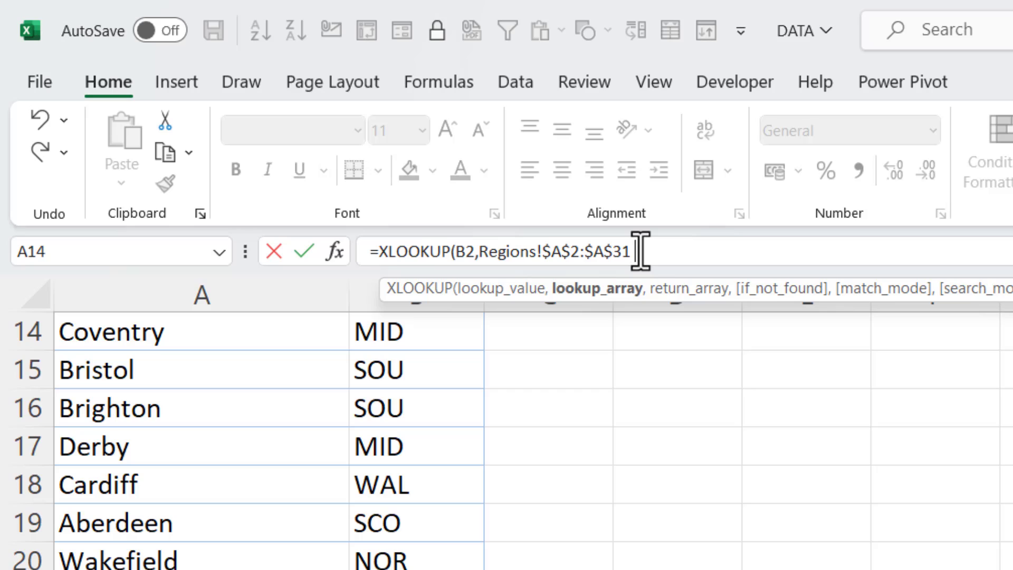
pyautogui.write(',')
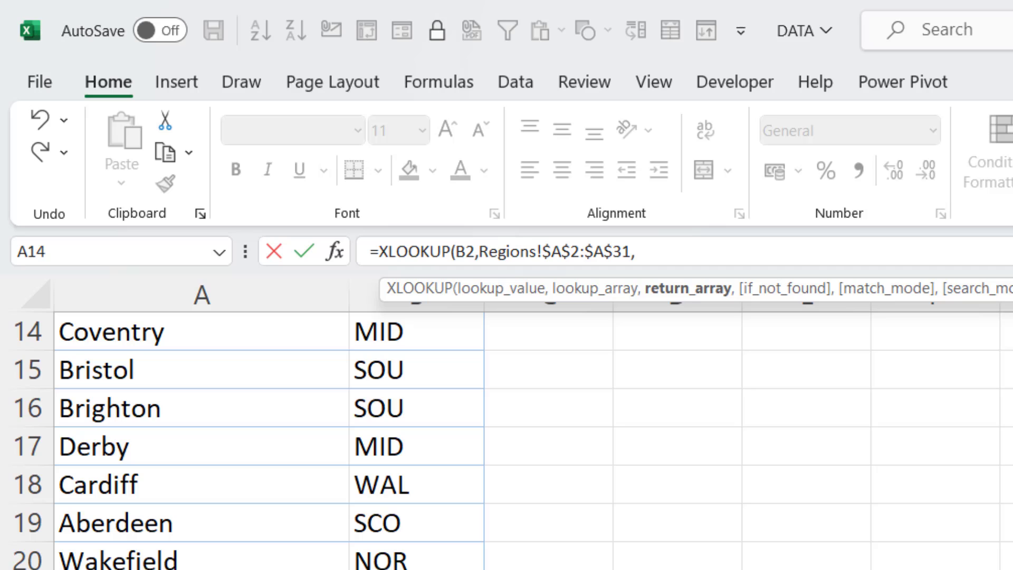
pyautogui.moveTo(416, 357)
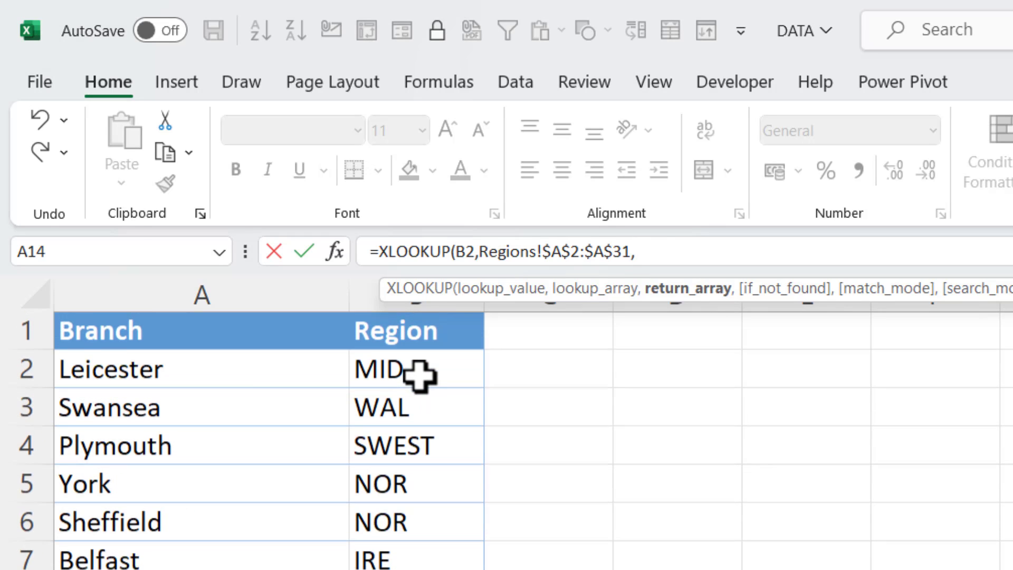
# Set Regions B2:B31 as the absolute return array and confirm the Region formula.
pyautogui.click(378, 369)
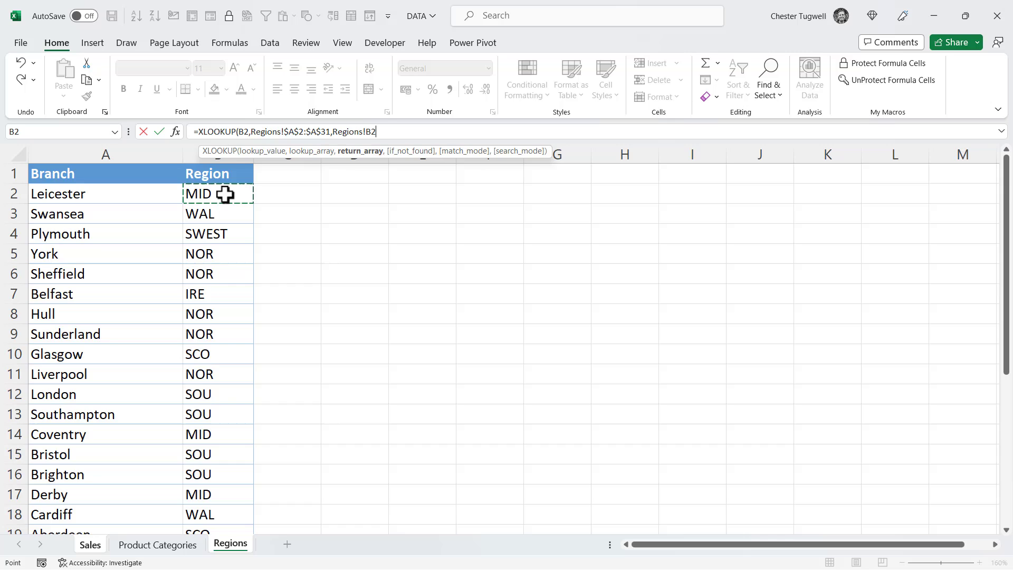
pyautogui.press('ctrl+shift+down')
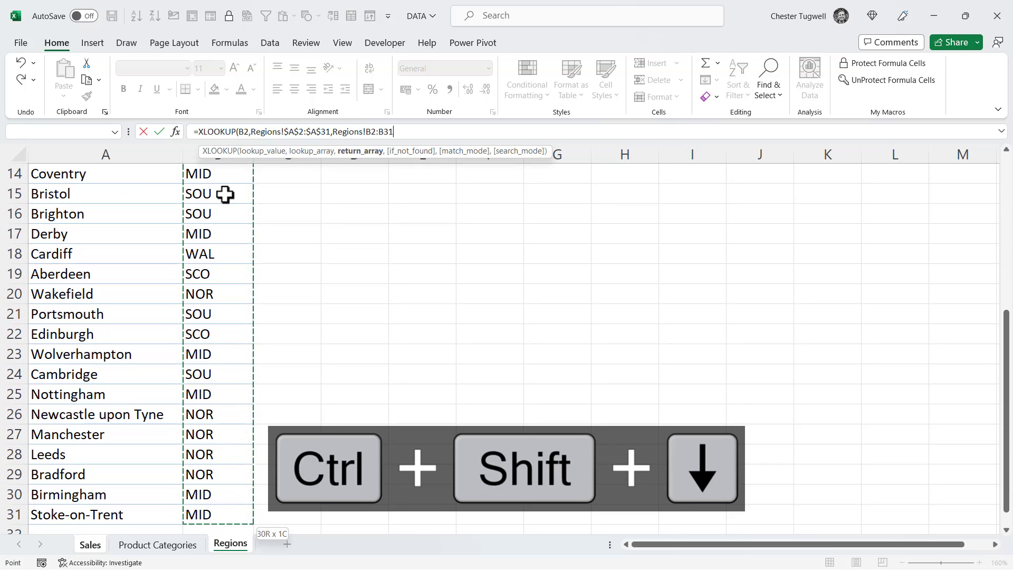
pyautogui.press('f4')
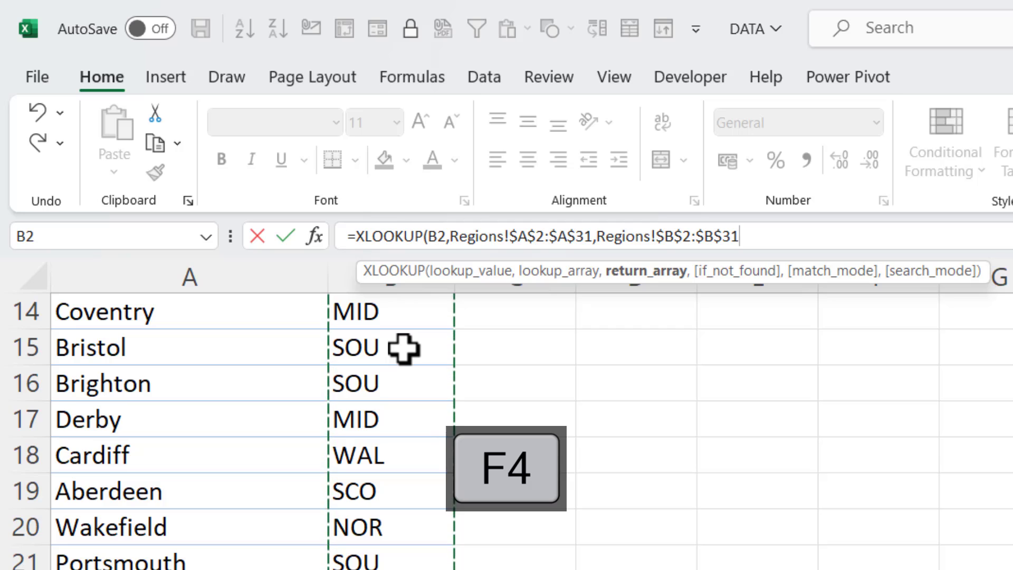
pyautogui.press('f4')
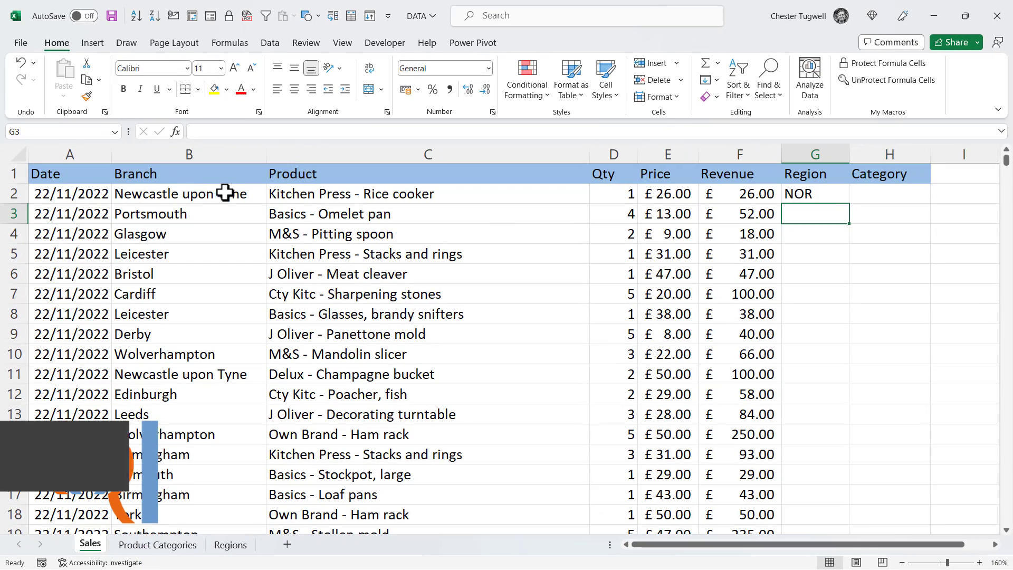
# Fill the finished Region formula from G2 down the column.
pyautogui.click(814, 193)
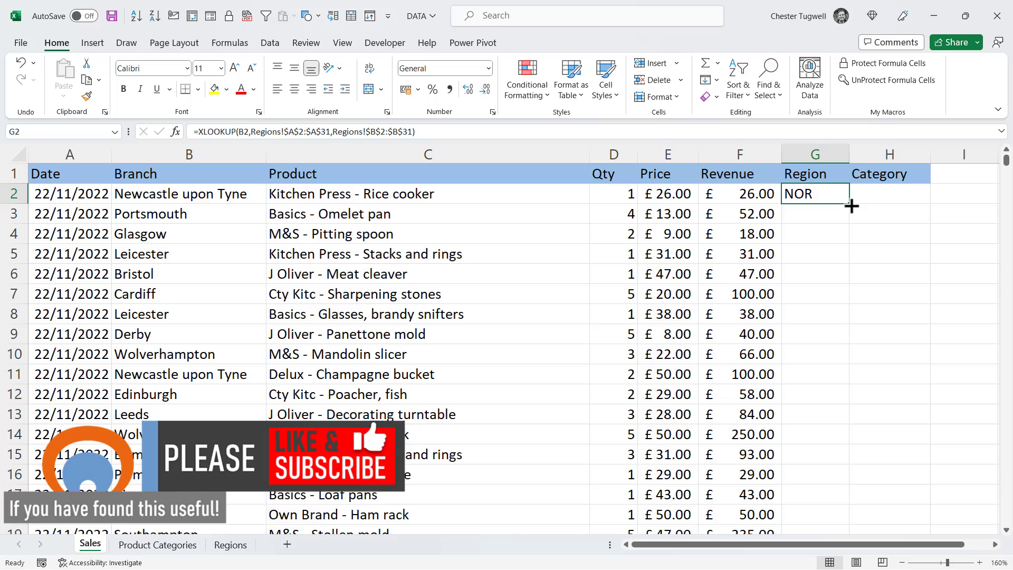
pyautogui.moveTo(852, 207); pyautogui.dragTo(851, 524)
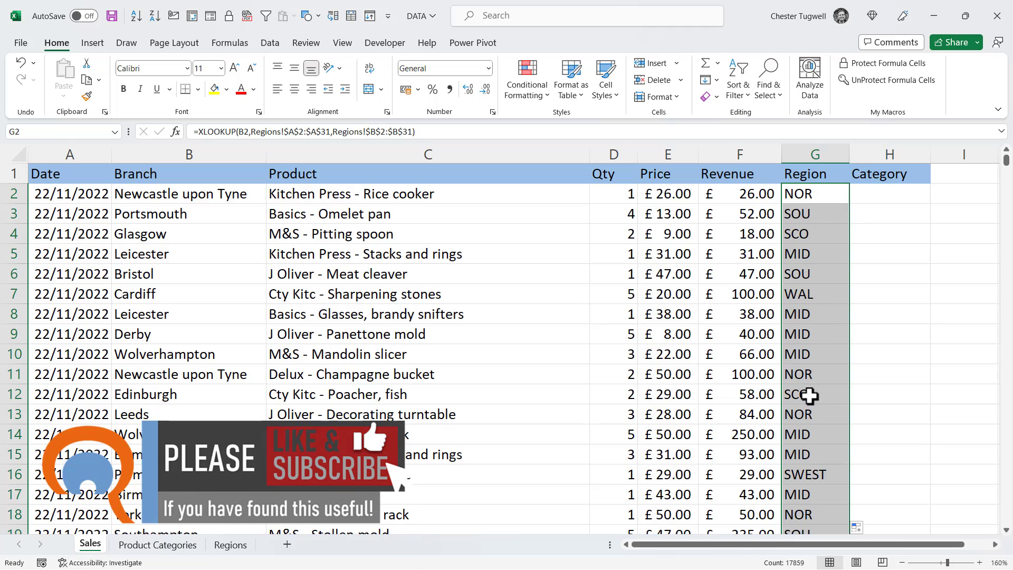
# Begin =XLOOKUP( in H2 with the product in C2 as the lookup value.
pyautogui.click(889, 193)
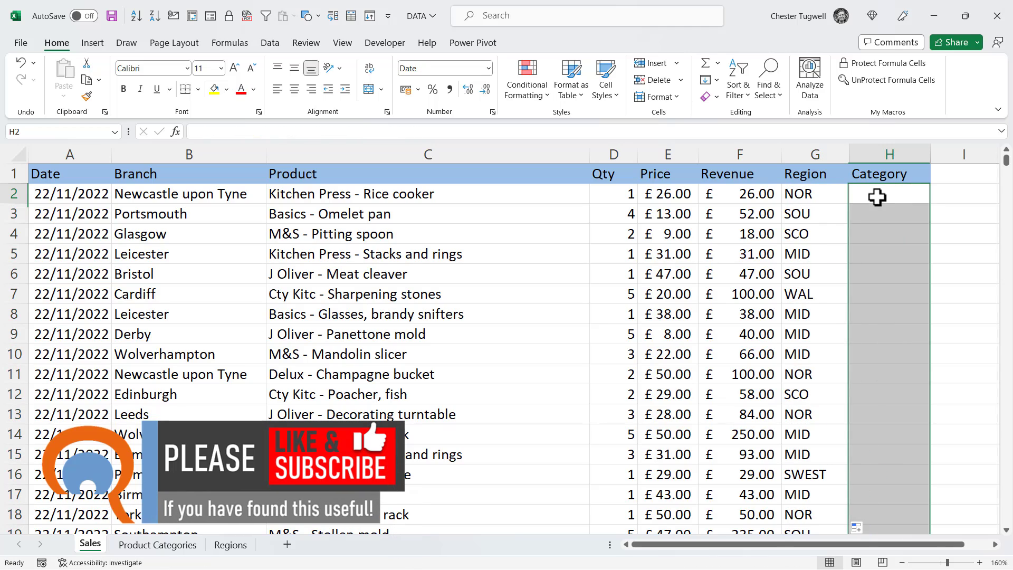
pyautogui.write('=')
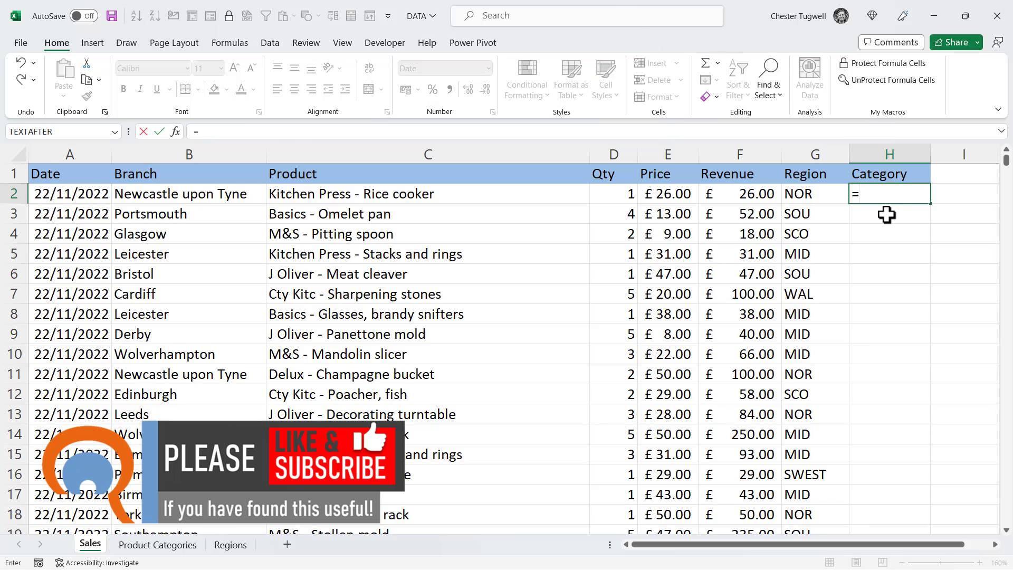
pyautogui.write('XLOOKUP(')
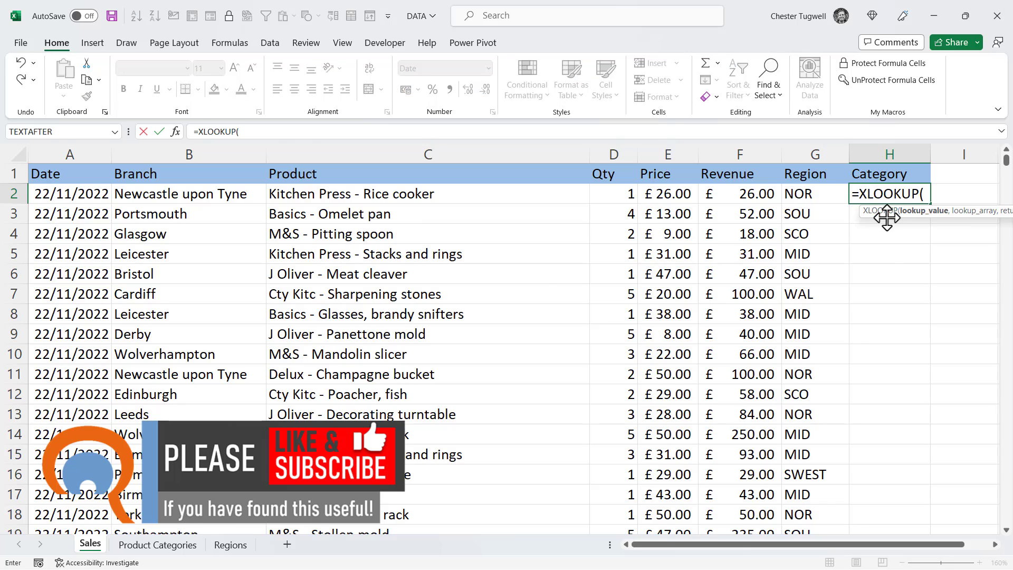
pyautogui.click(428, 193)
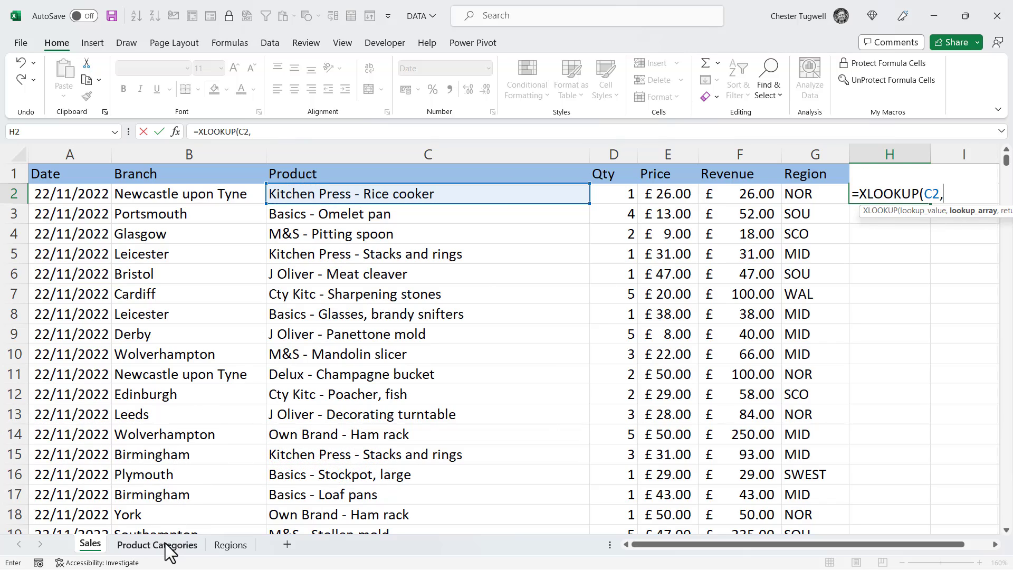
# Use Product Categories A2:A157 as absolute lookup array and B2:B157 as return array.
pyautogui.click(156, 545)
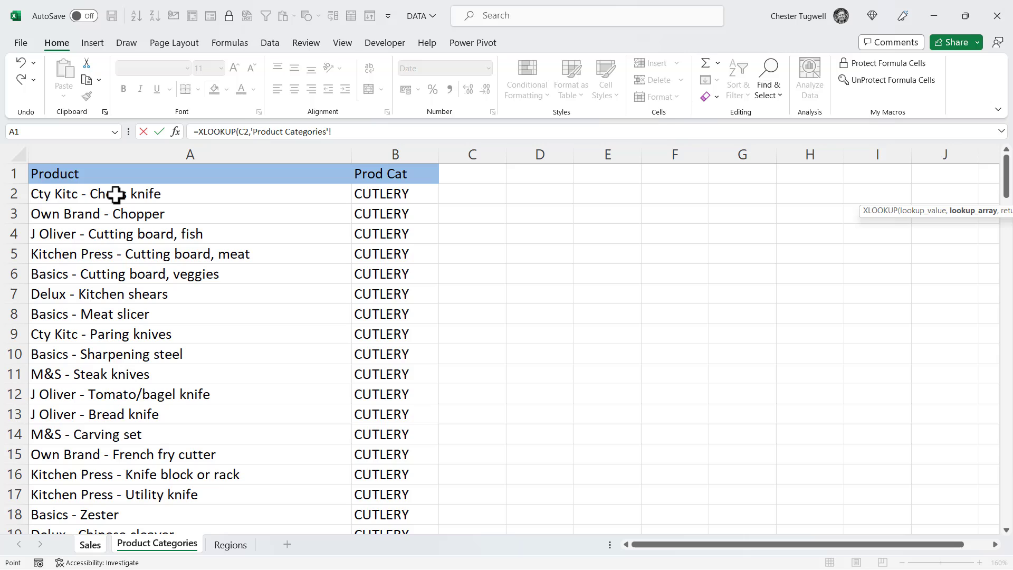
pyautogui.click(189, 193)
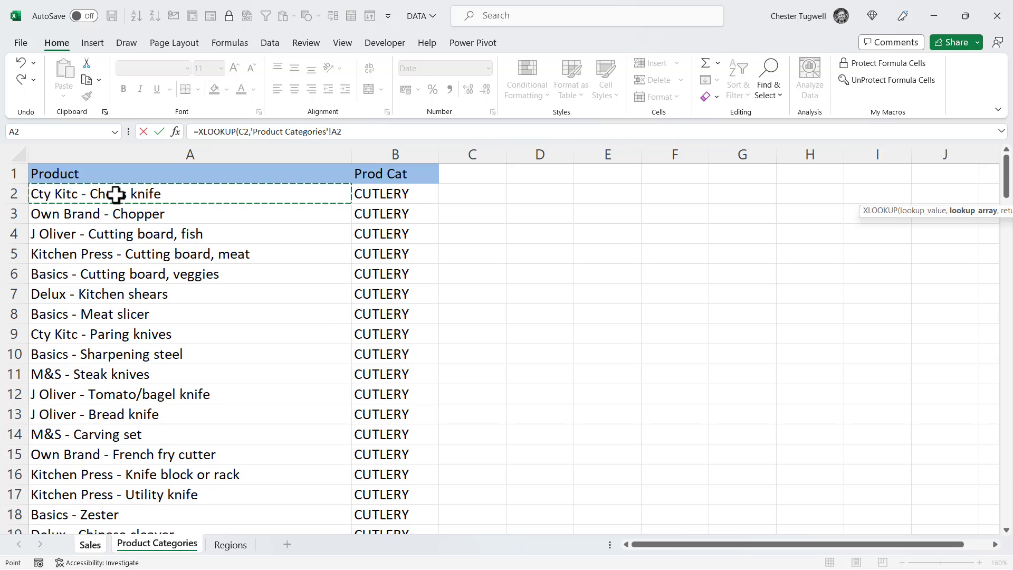
pyautogui.press('ctrl+shift+down')
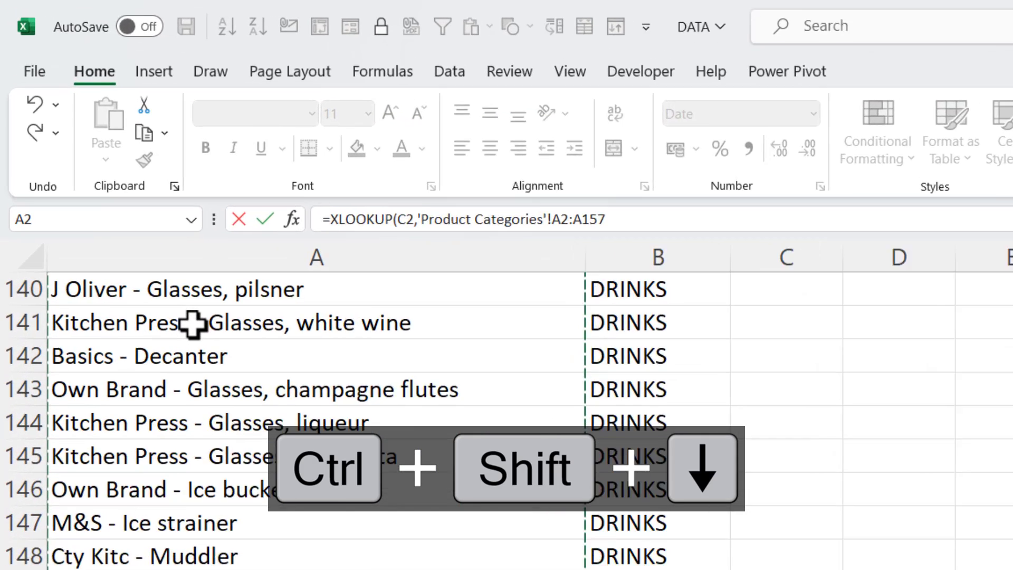
pyautogui.press('f4')
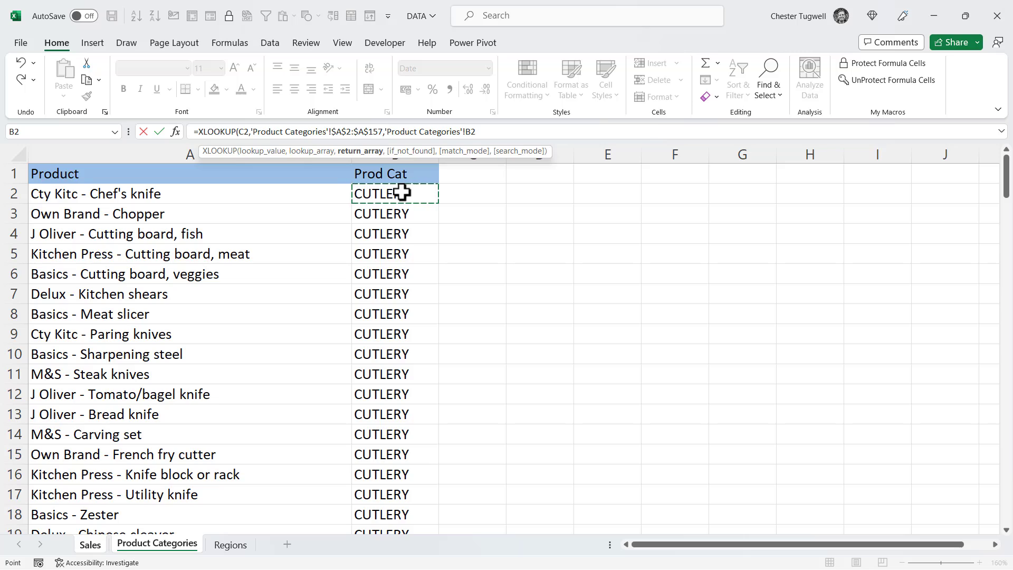
pyautogui.press('ctrl+shift+down')
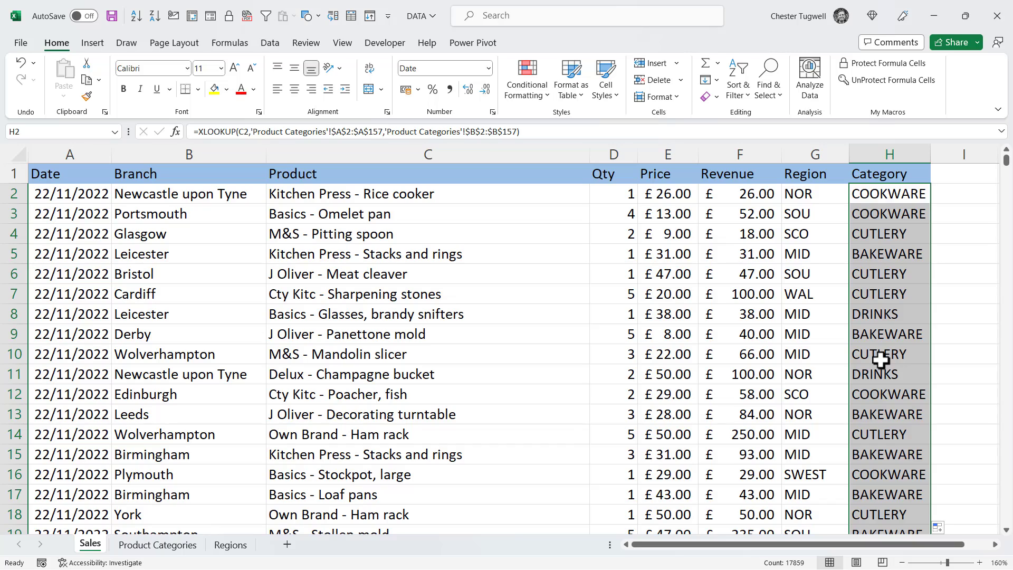
pyautogui.moveTo(829, 254)
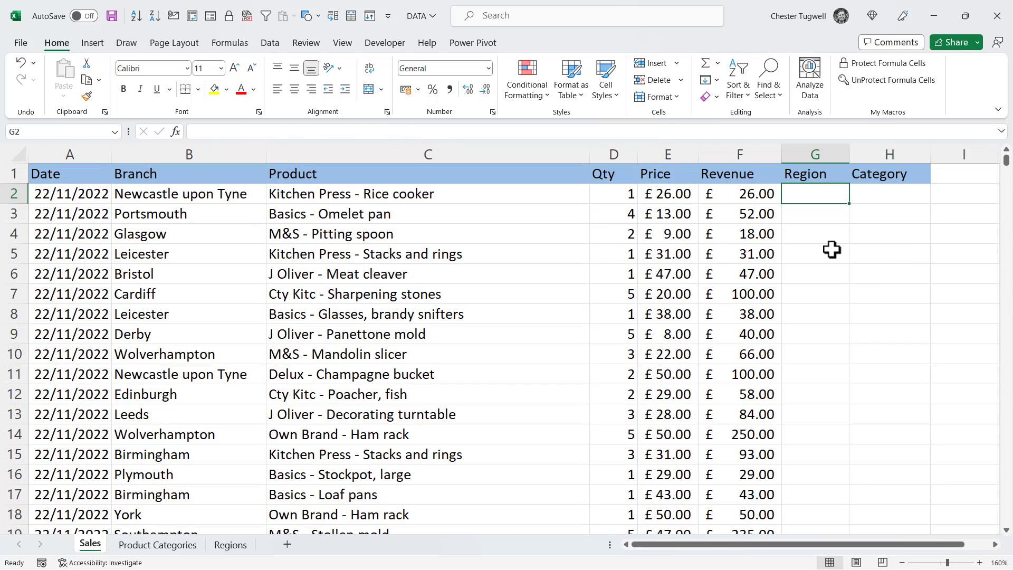
pyautogui.moveTo(122, 295)
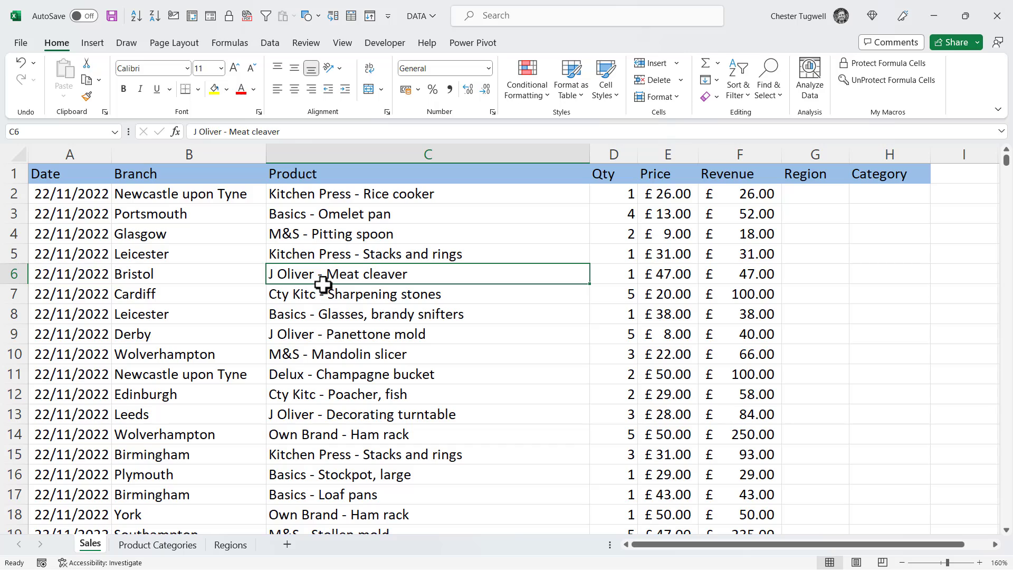
# Turn the sales data into a table with headers and name it Sales.
pyautogui.press('ctrl+t')
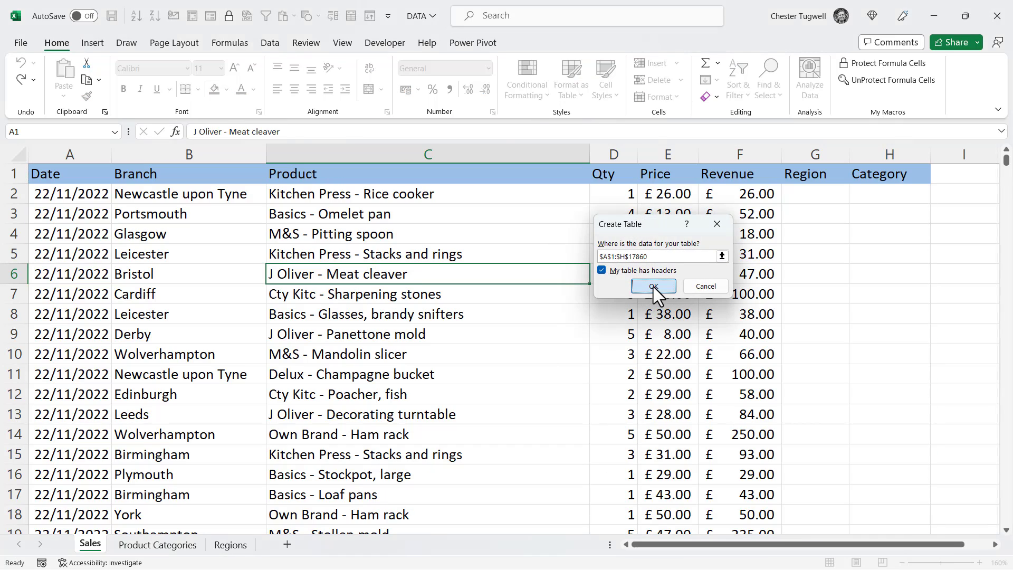
pyautogui.click(653, 287)
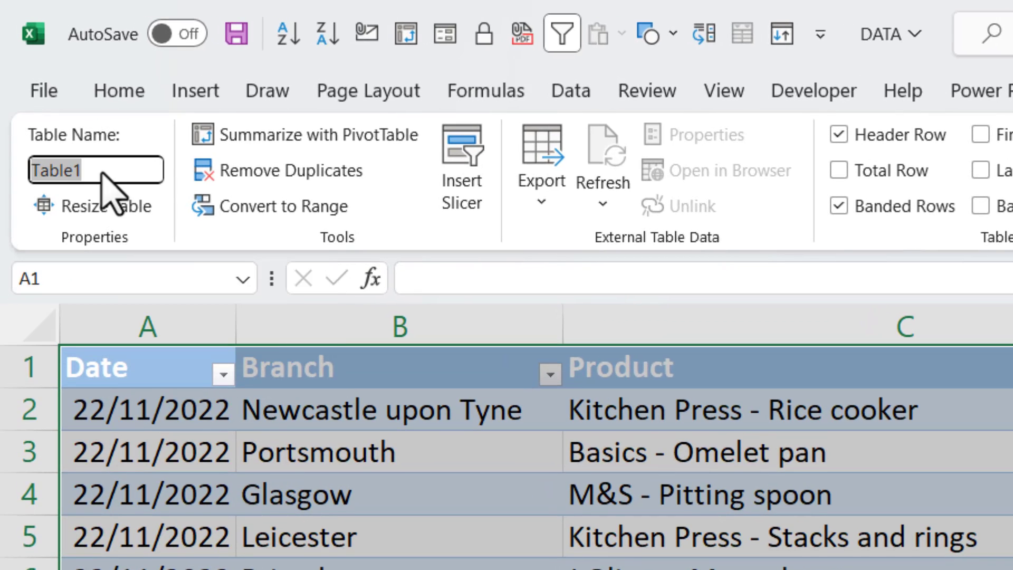
pyautogui.write('Sal')
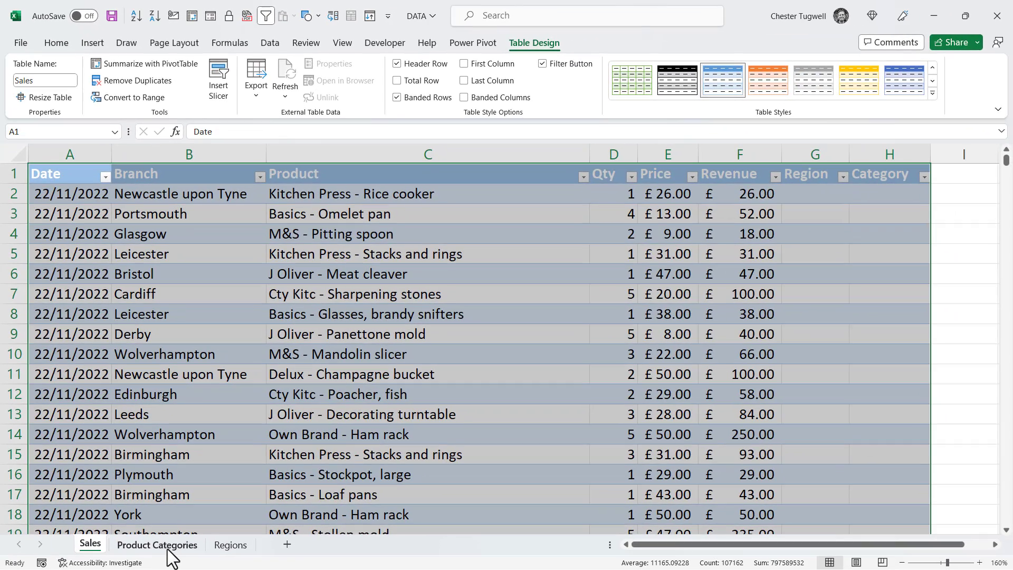
pyautogui.click(156, 545)
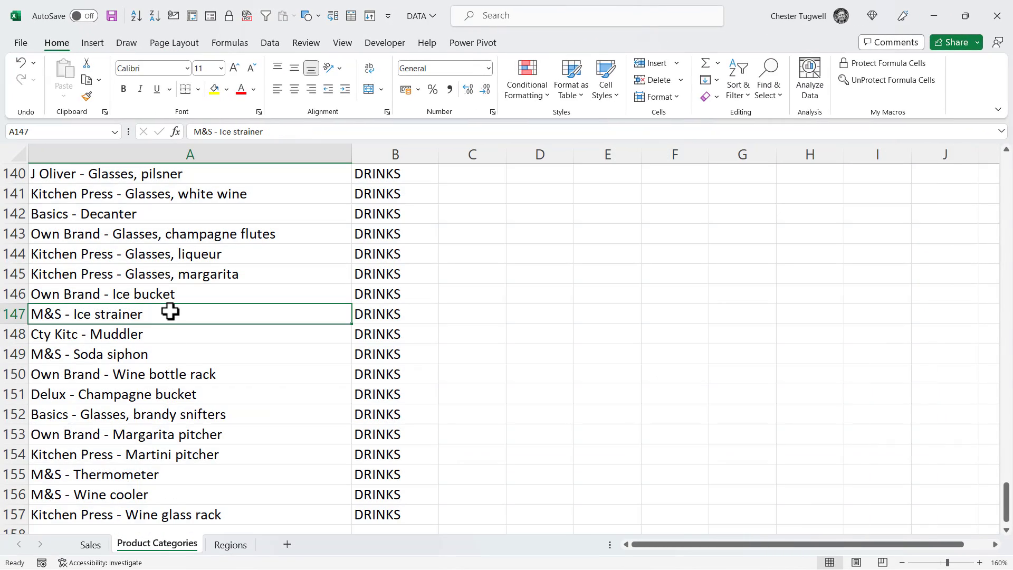
# Turn the product list into a table with headers and name it Categories.
pyautogui.press('ctrl+t')
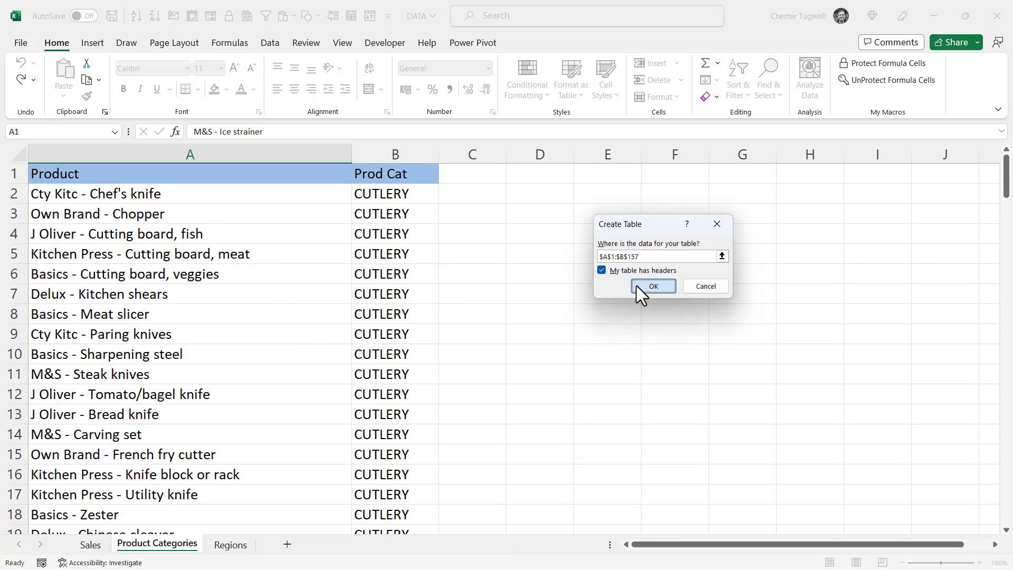
pyautogui.click(653, 286)
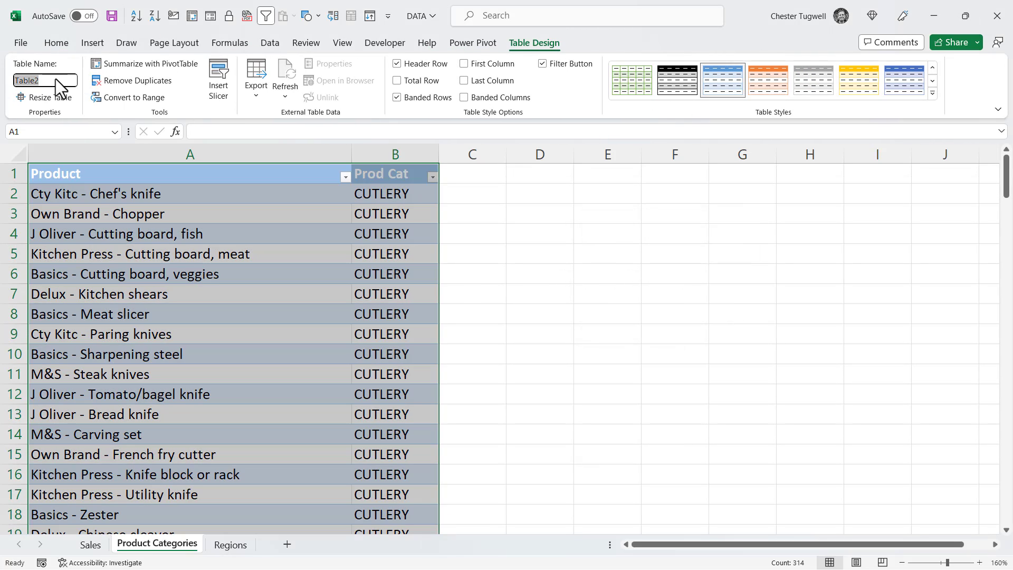
pyautogui.write('Categories')
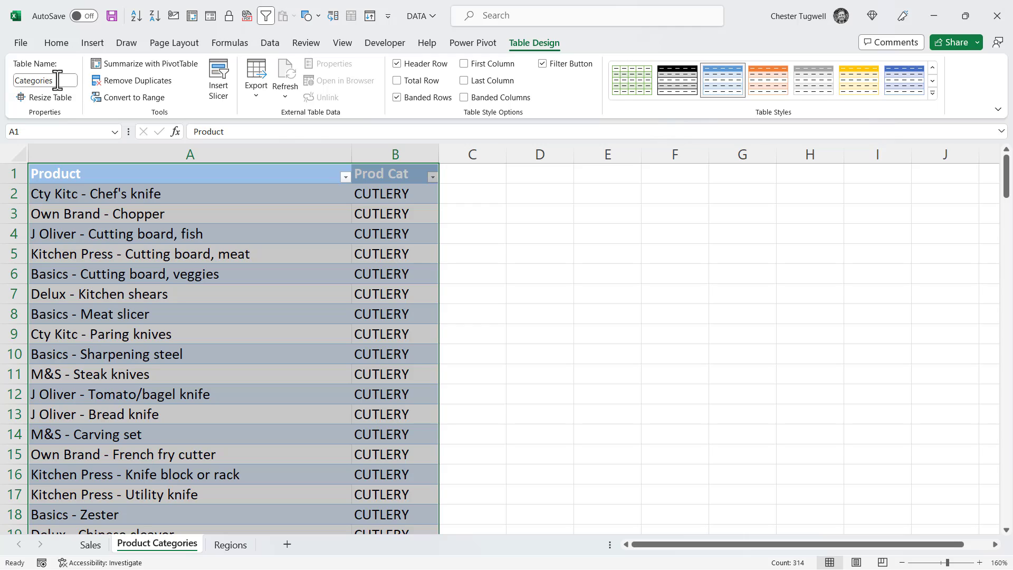
pyautogui.click(230, 544)
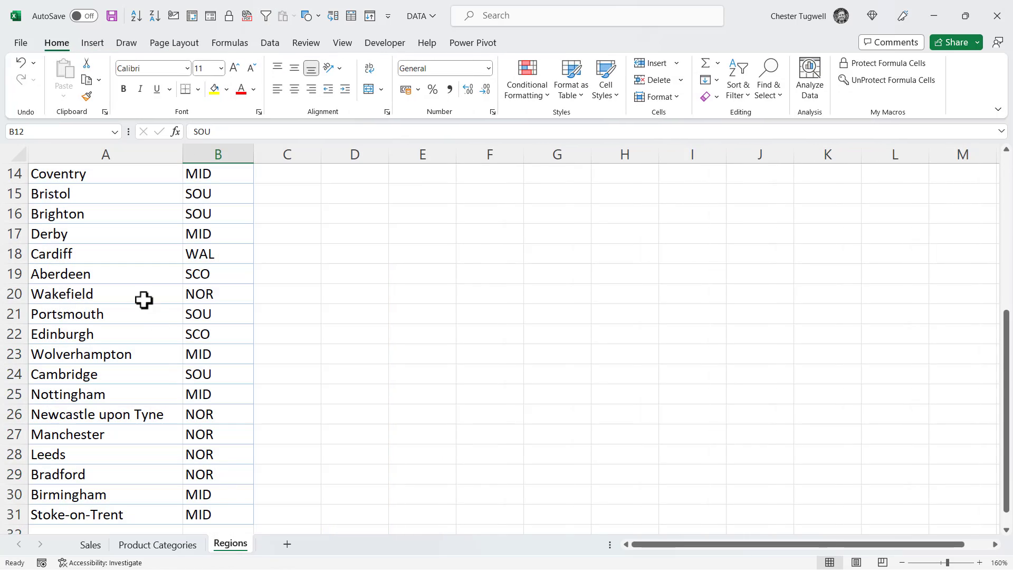
# Turn the branch list into a table named Regions and return to the Sales sheet.
pyautogui.press('ctrl+t')
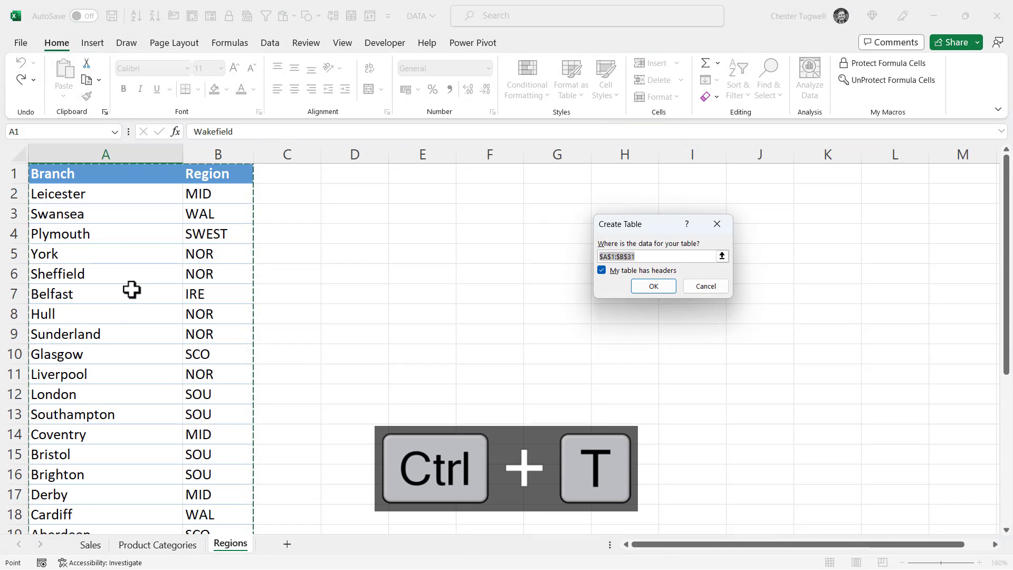
pyautogui.click(652, 286)
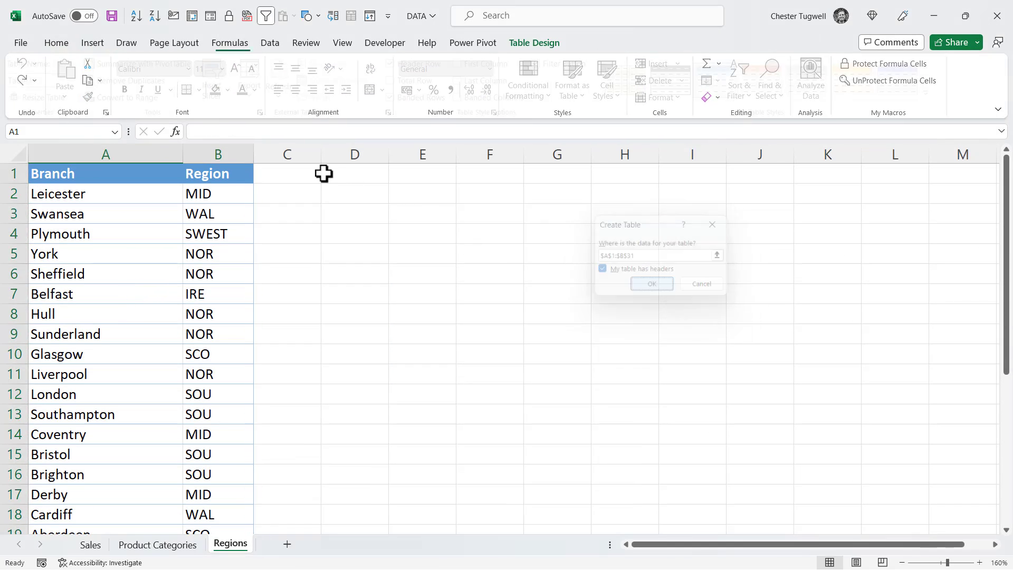
pyautogui.click(651, 284)
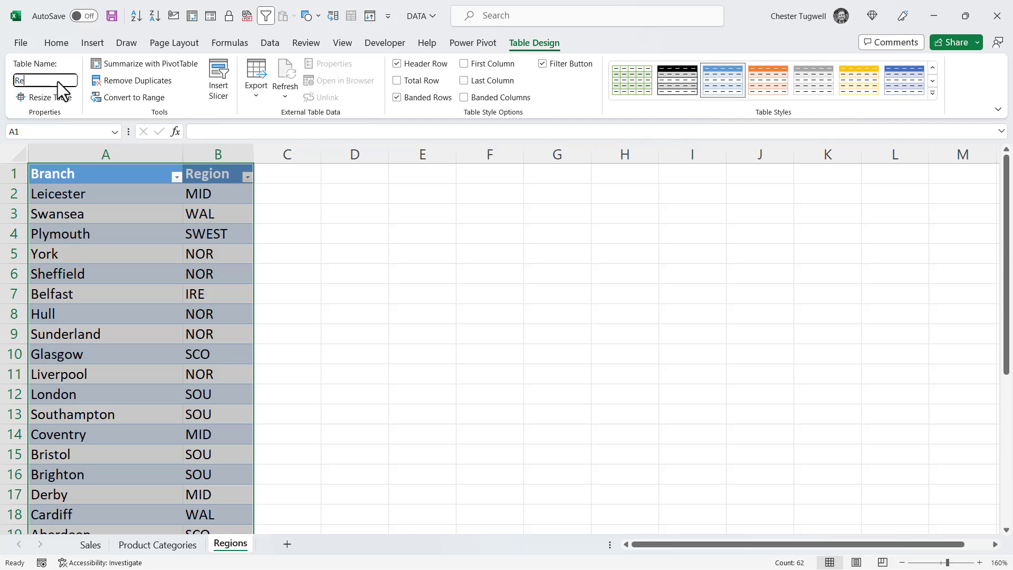
pyautogui.write('Regions')
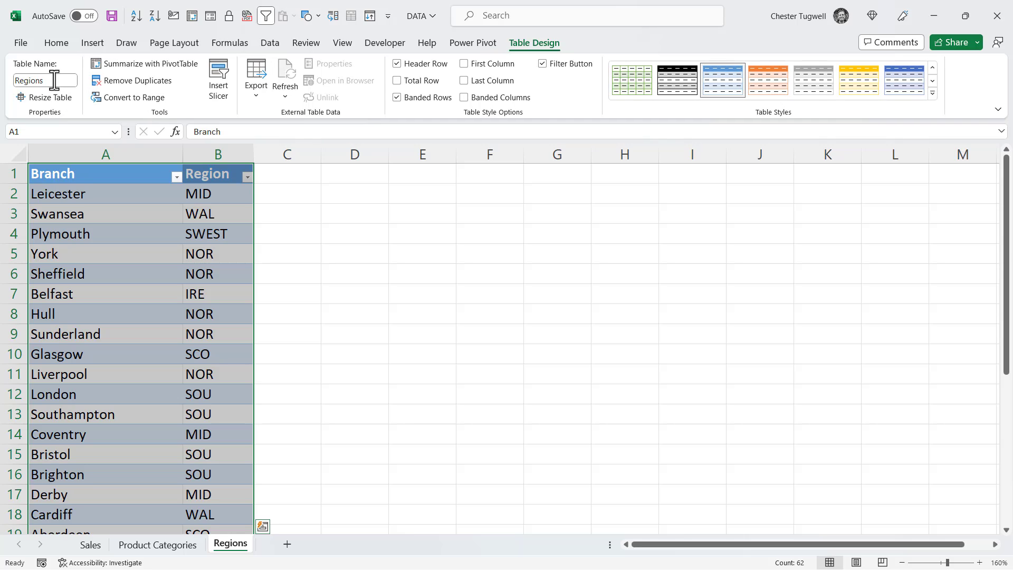
pyautogui.click(90, 545)
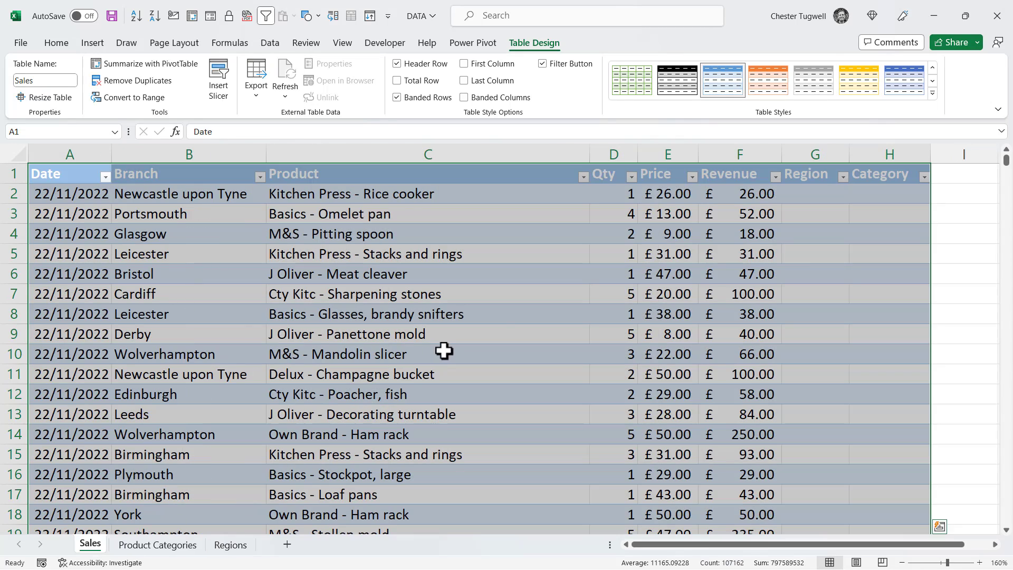
pyautogui.click(814, 193)
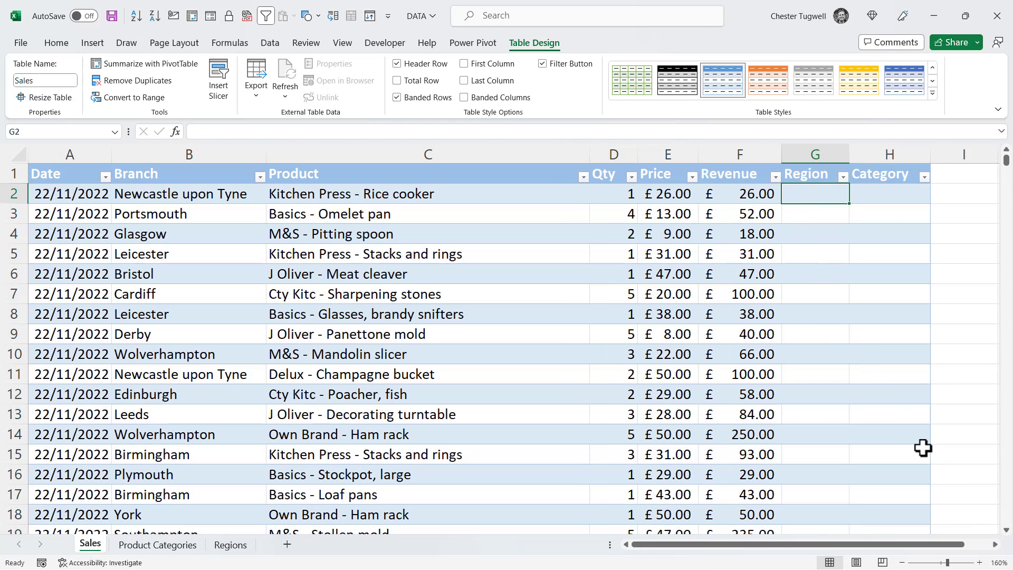
pyautogui.write('=xl')
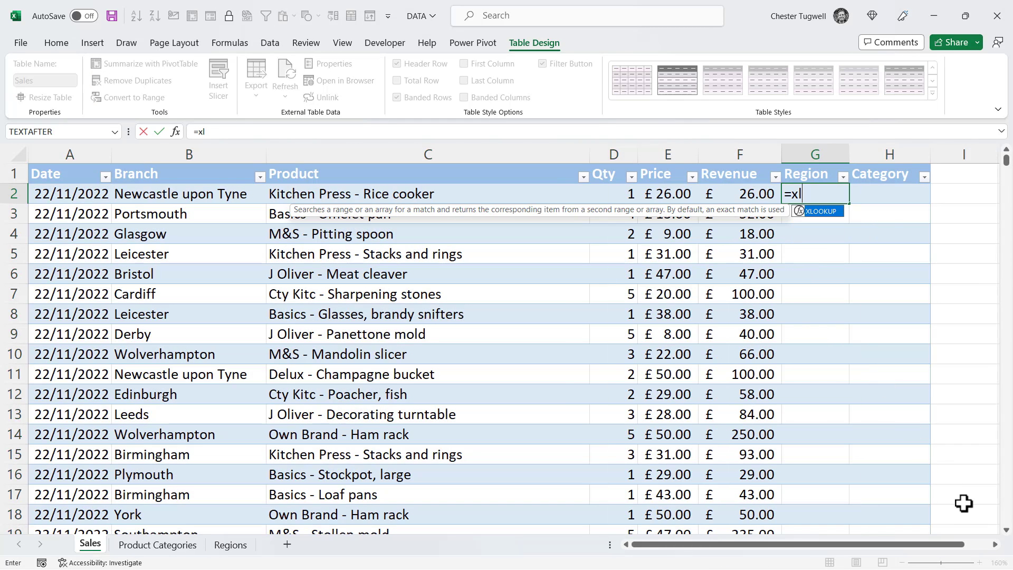
pyautogui.press('Tab')
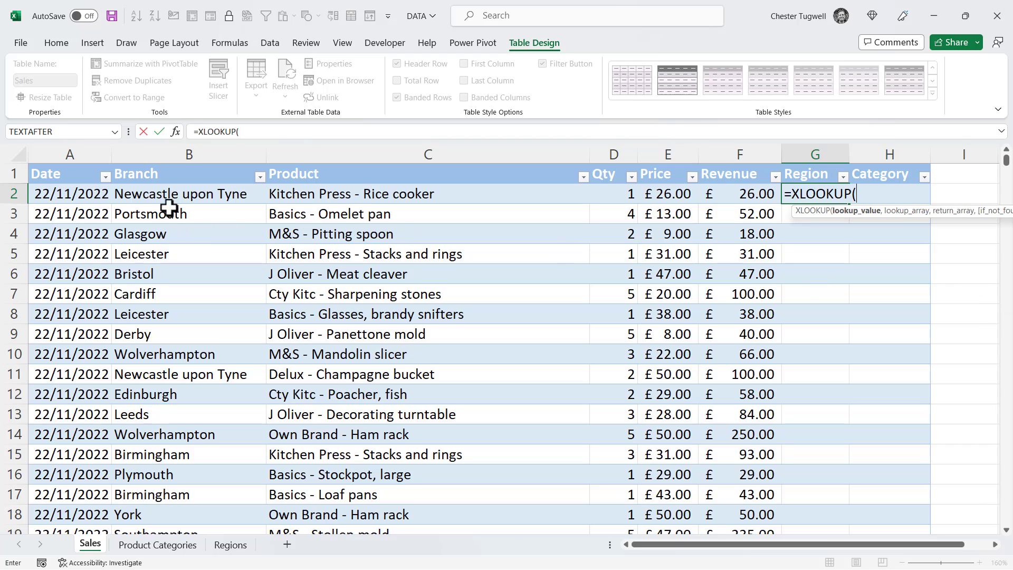
pyautogui.click(189, 193)
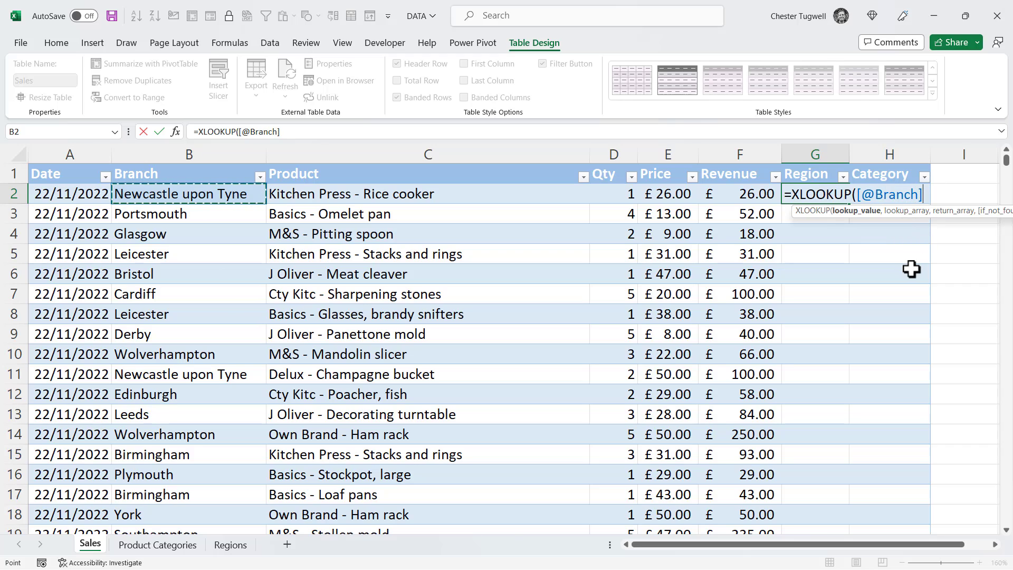
pyautogui.write(',')
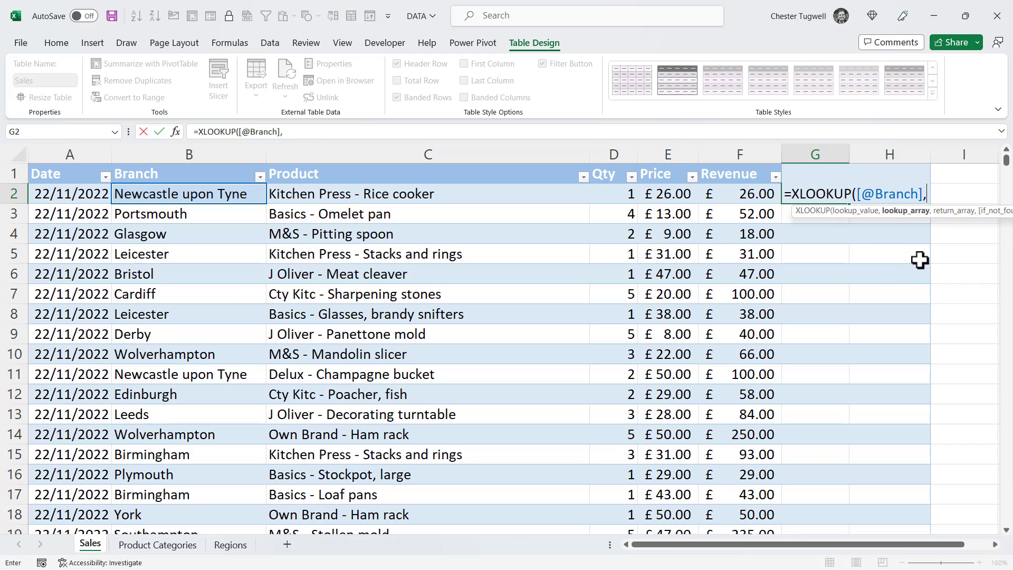
pyautogui.hscroll(3)
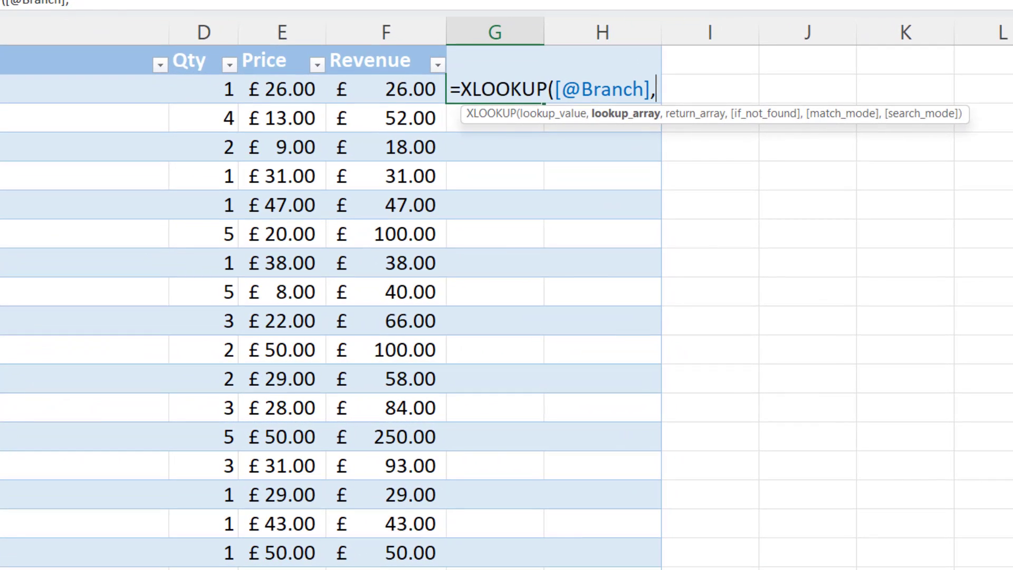
# Add Regions[Branch] as lookup array and Regions[Region] as return array via structured references.
pyautogui.write('re')
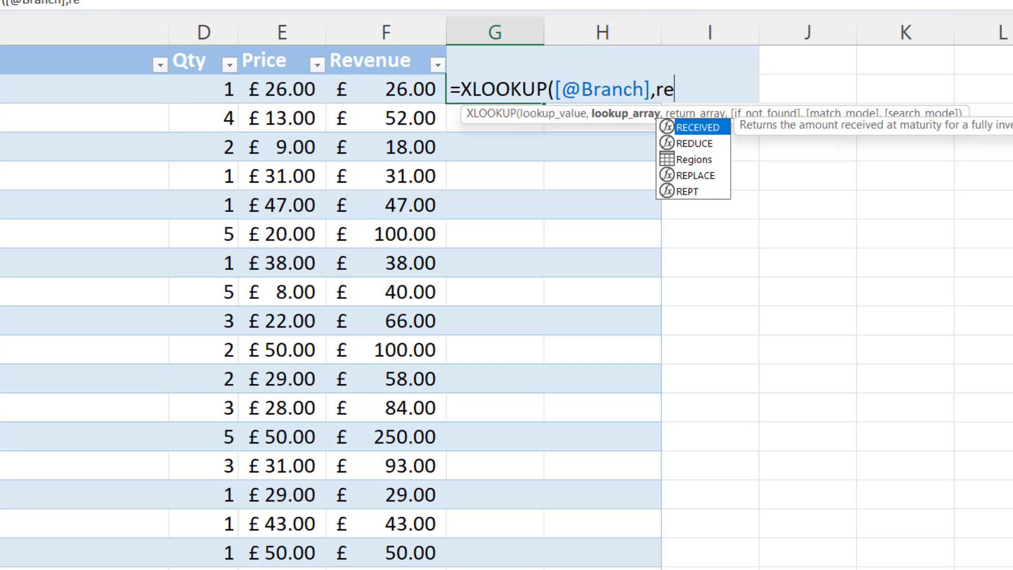
pyautogui.moveTo(691, 140)
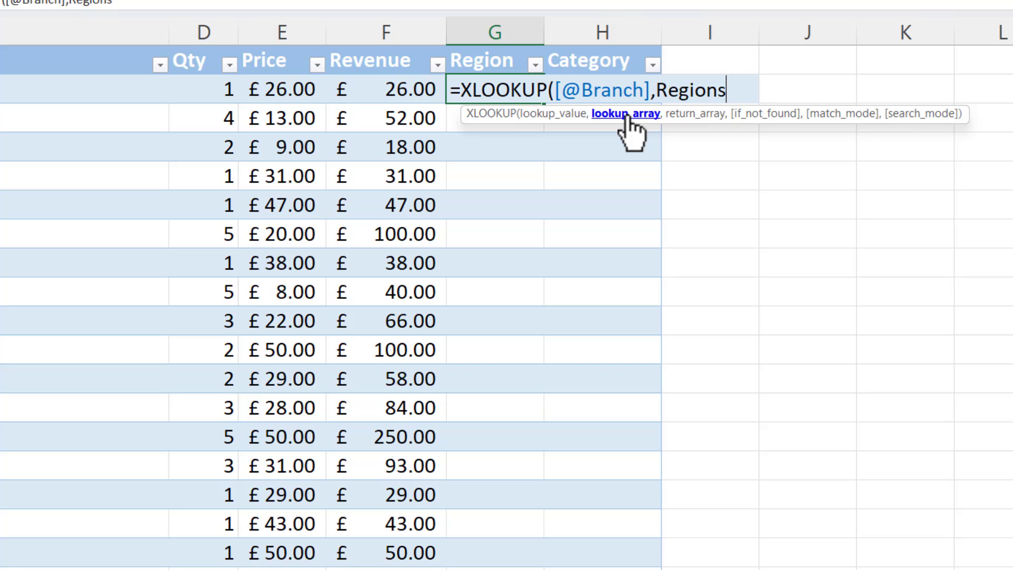
pyautogui.write('[')
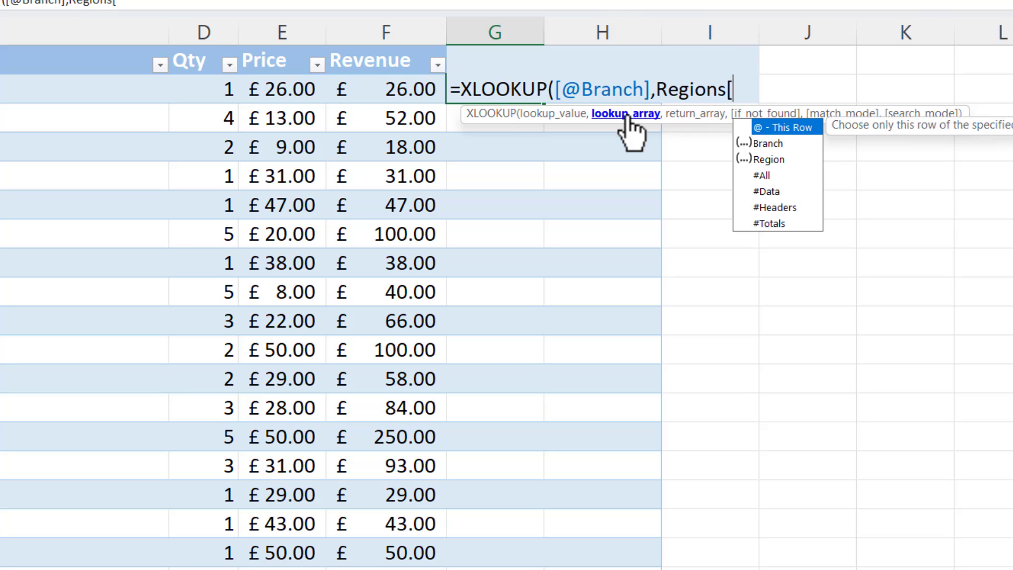
pyautogui.moveTo(766, 162)
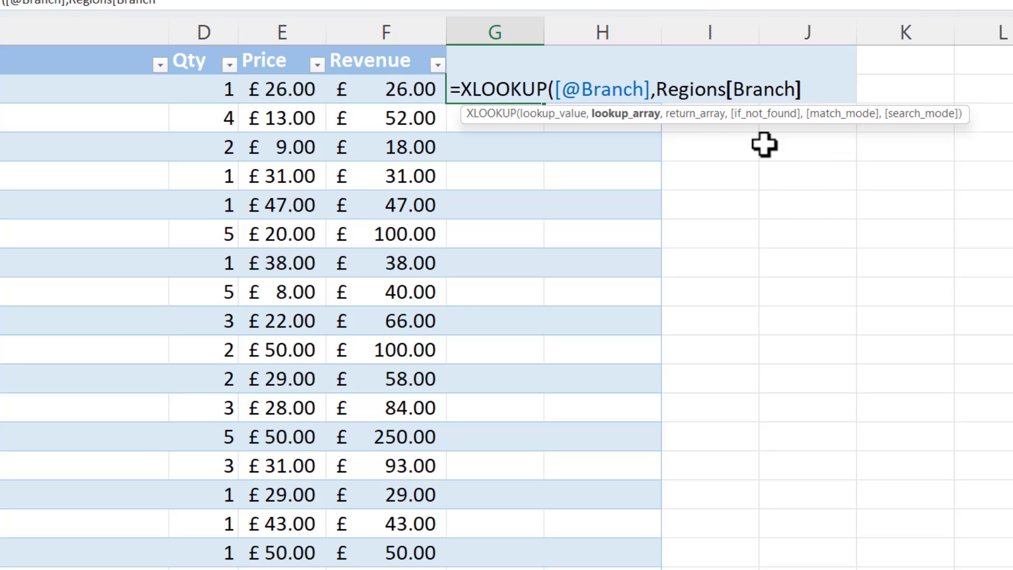
pyautogui.write(',')
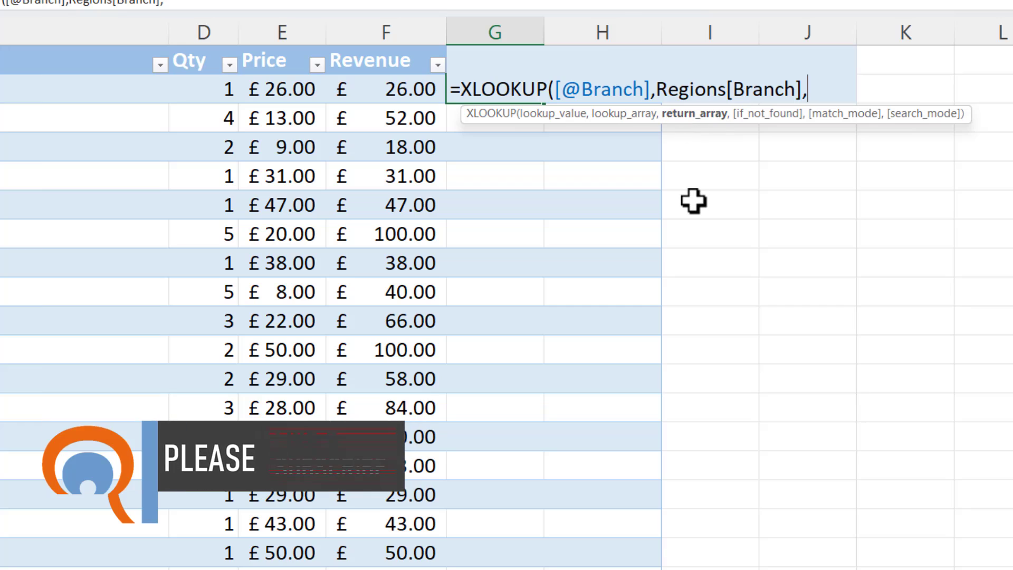
pyautogui.write('Regions')
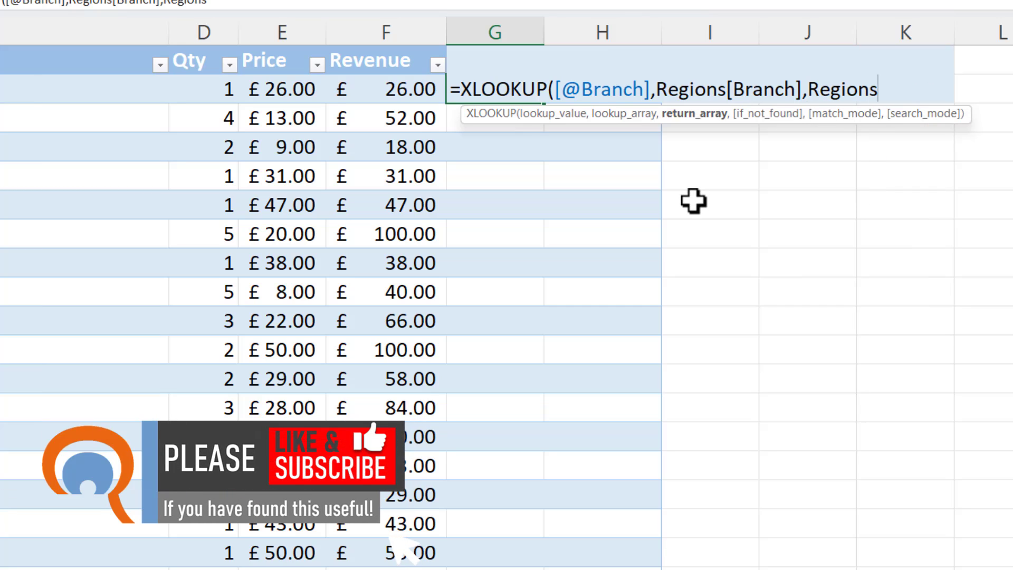
pyautogui.write('[Region])')
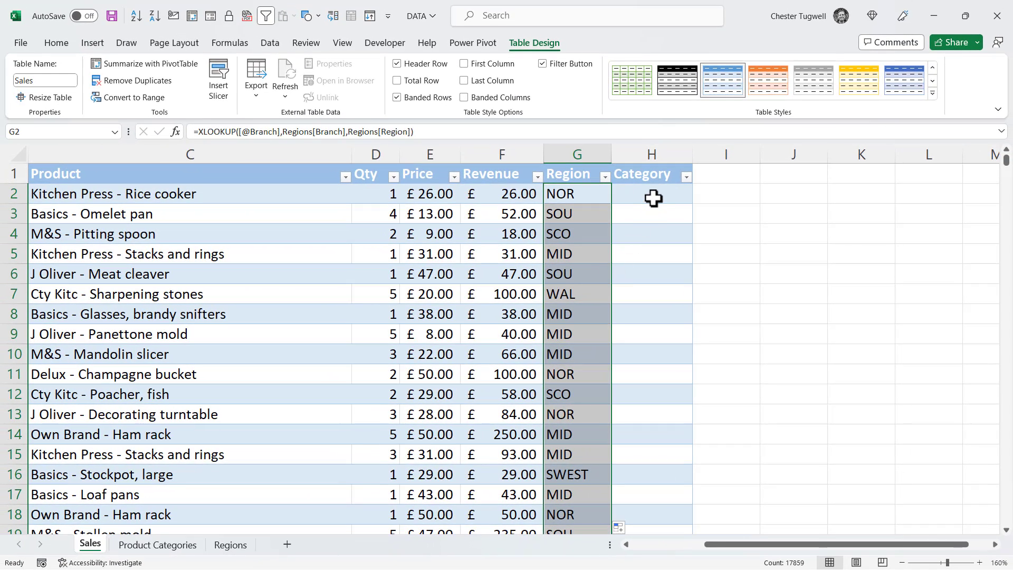
pyautogui.click(651, 194)
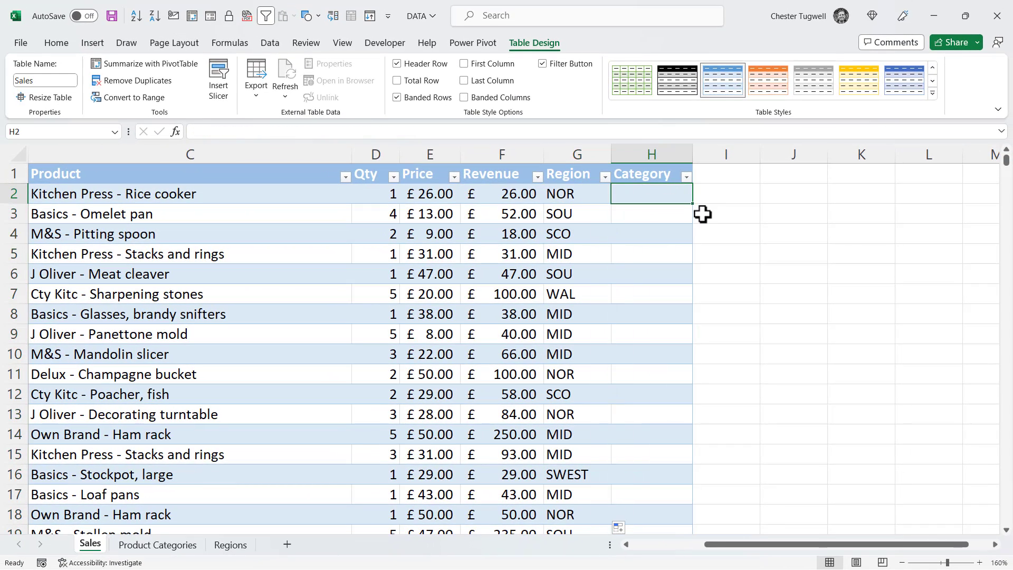
pyautogui.write('=XLOOKUP([@Product')
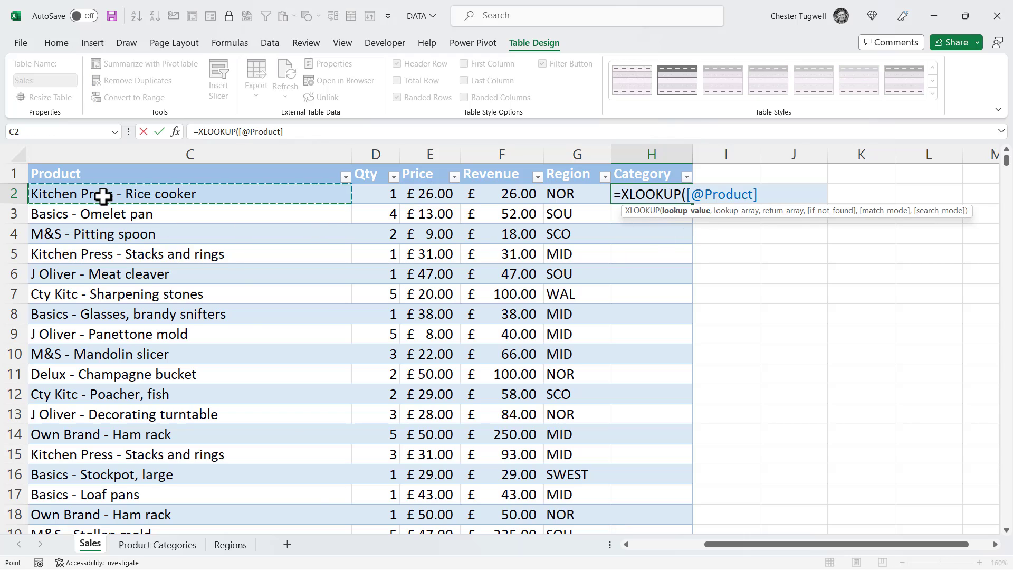
pyautogui.write(',')
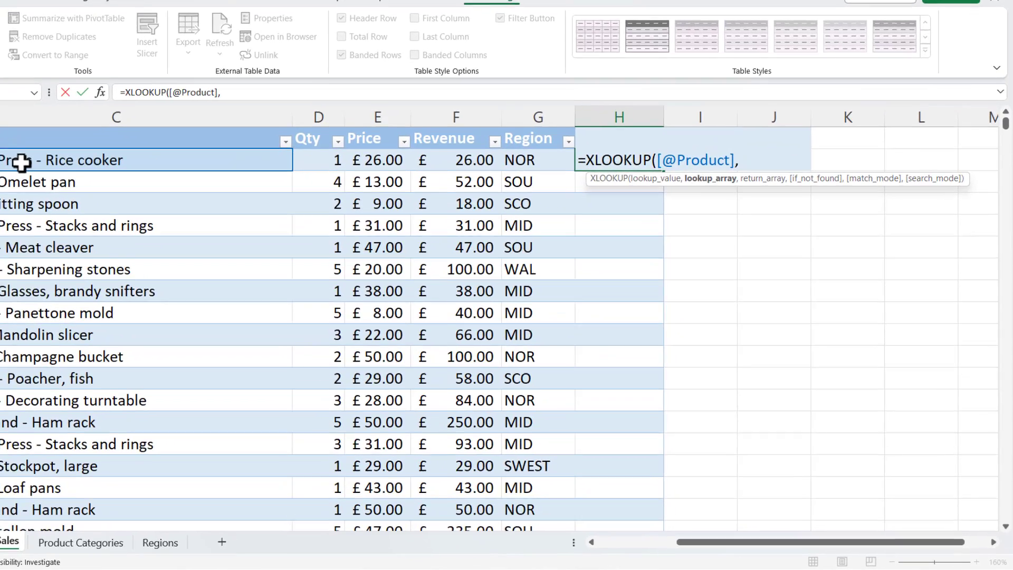
pyautogui.write('c')
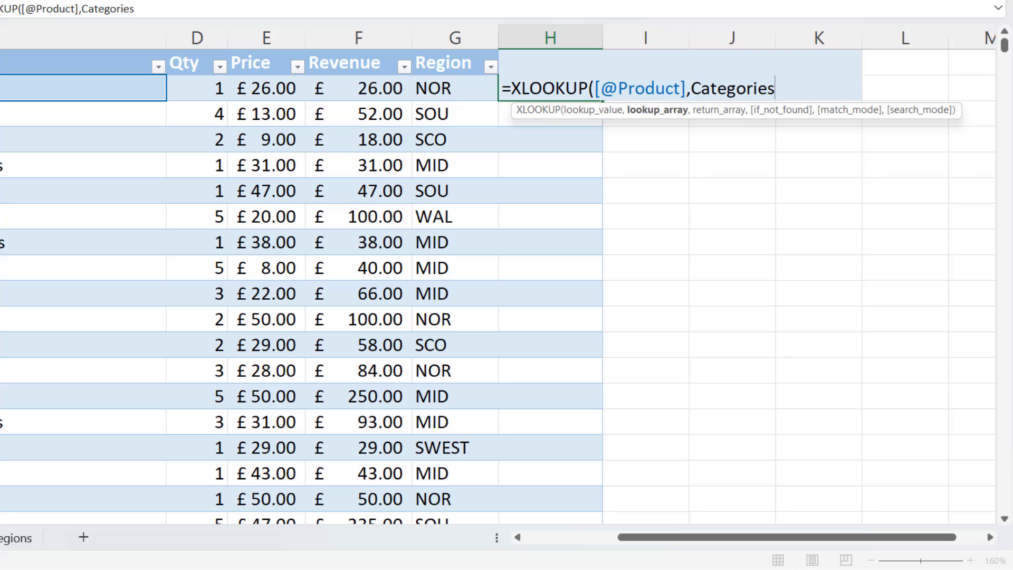
pyautogui.write('[')
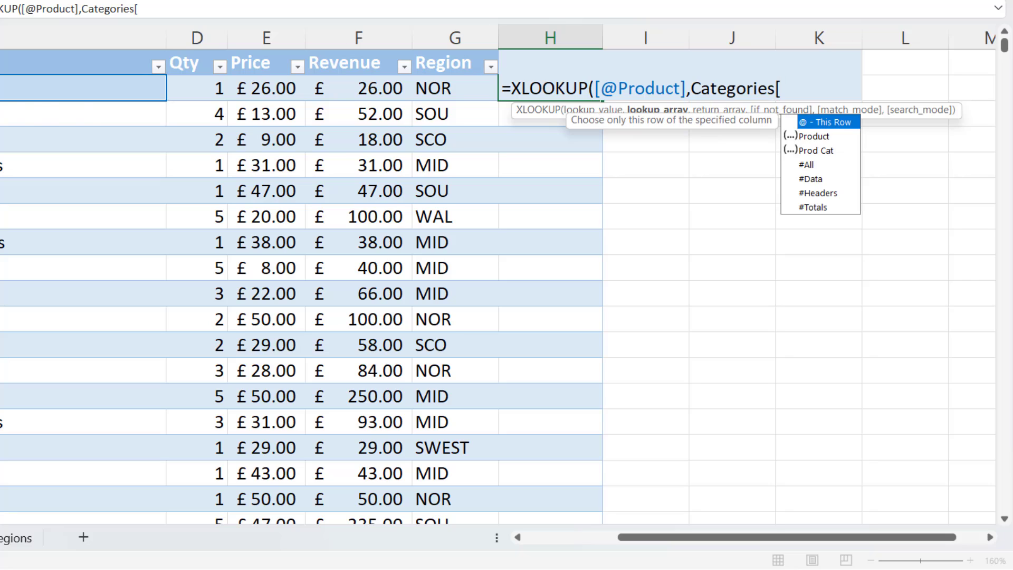
pyautogui.moveTo(819, 150)
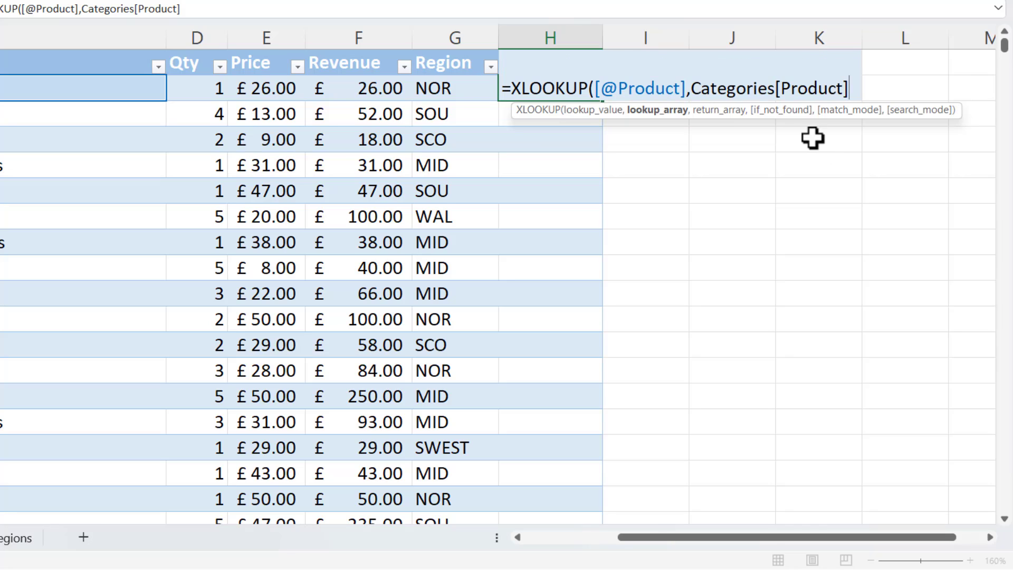
# Return Categories[Prod Cat] and confirm so the Category column auto-fills.
pyautogui.write(',')
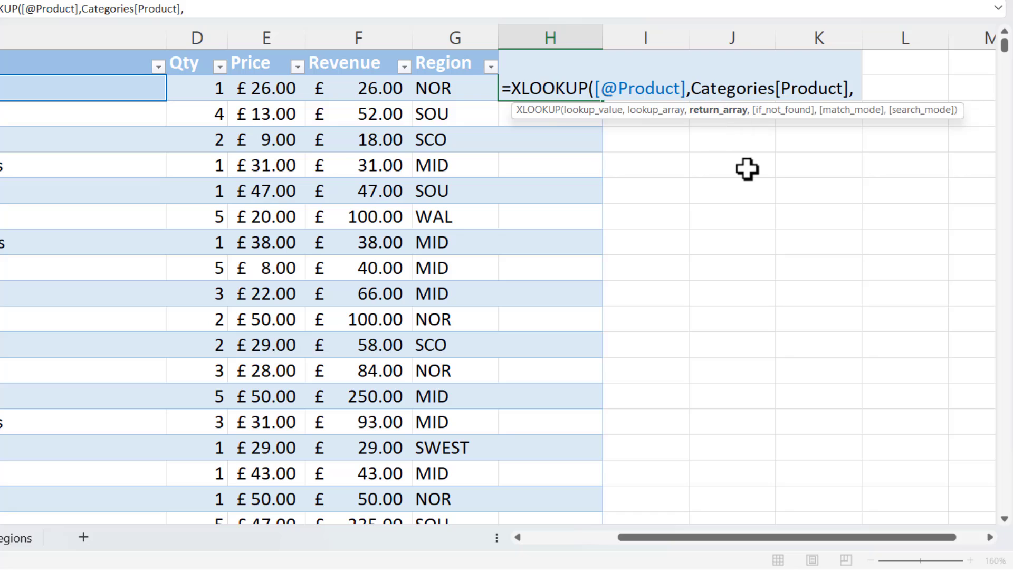
pyautogui.write('Categories[Prod Cat')
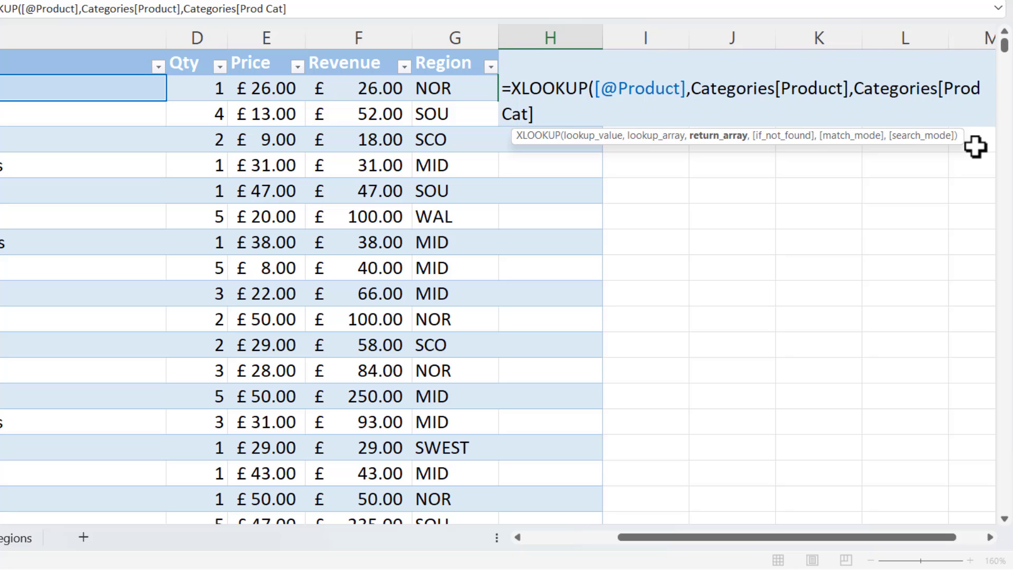
pyautogui.press('Enter')
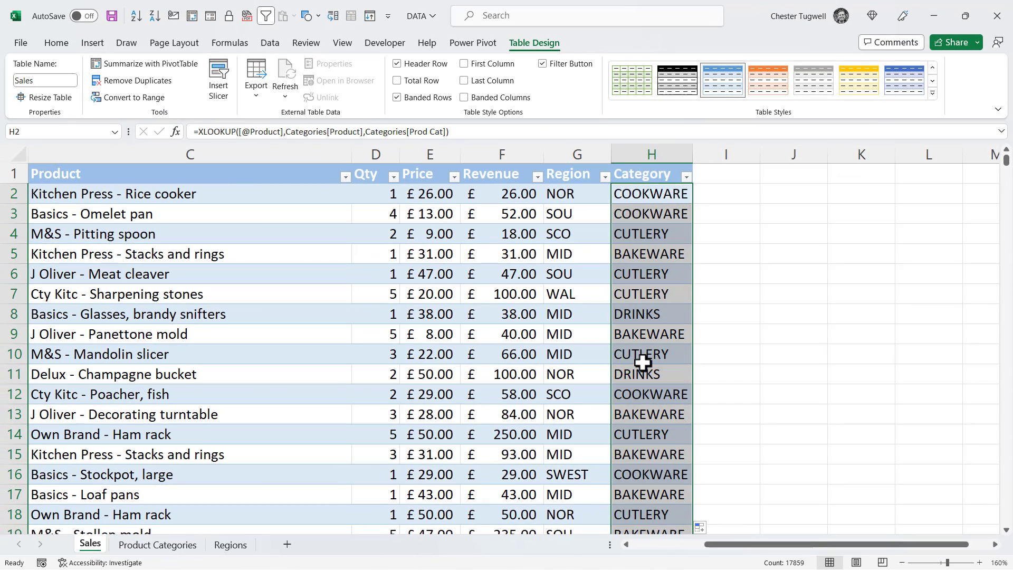
pyautogui.moveTo(166, 533)
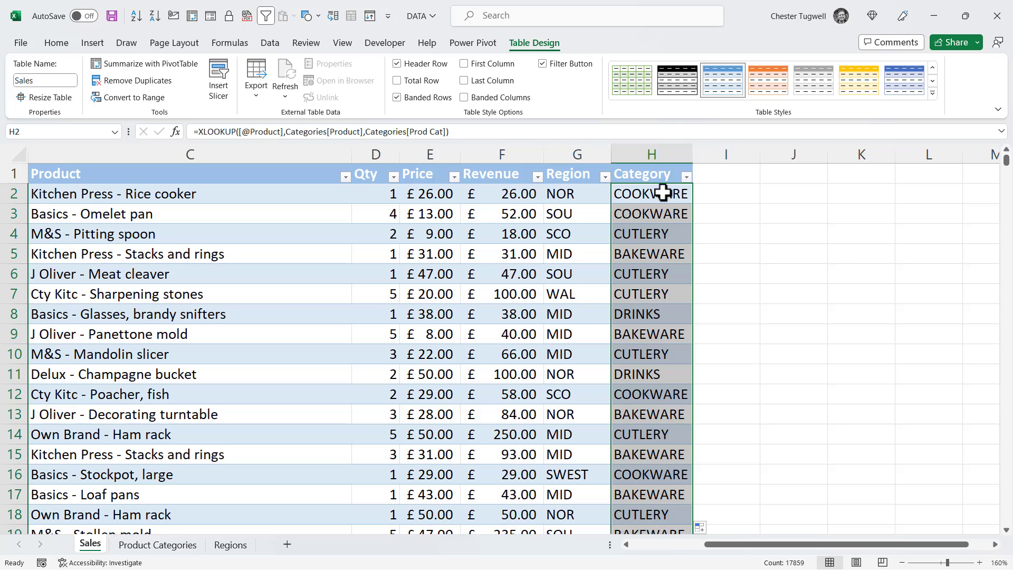
pyautogui.doubleClick(651, 193)
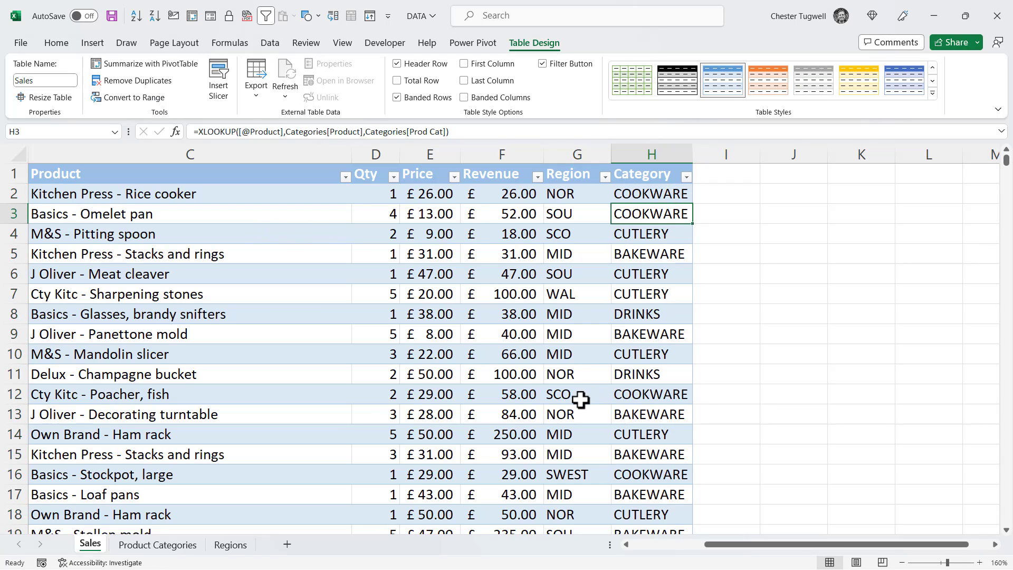
pyautogui.moveTo(444, 434)
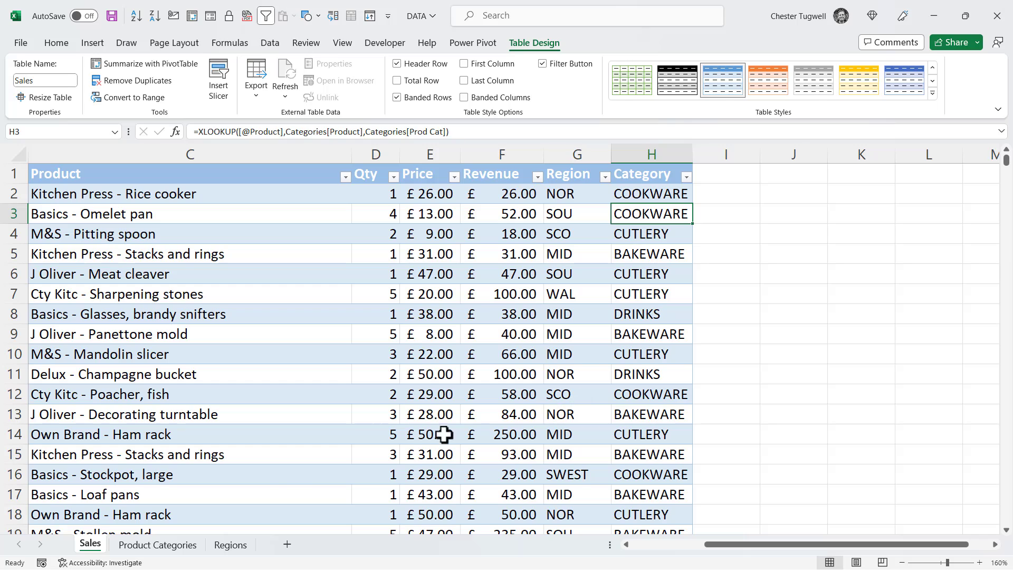
# Add Chichester with region SOU below the Regions table.
pyautogui.click(230, 544)
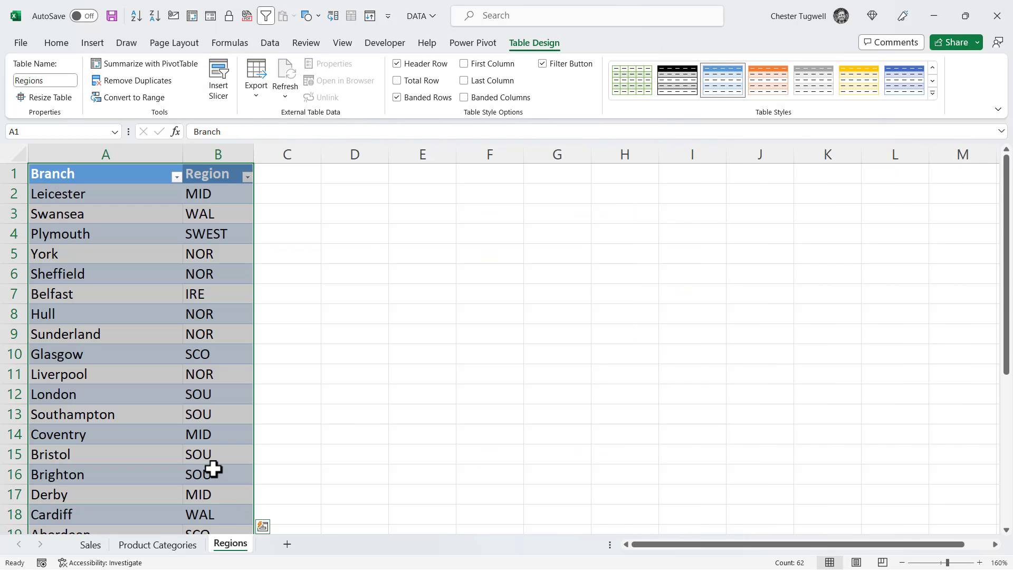
pyautogui.scroll(-3)
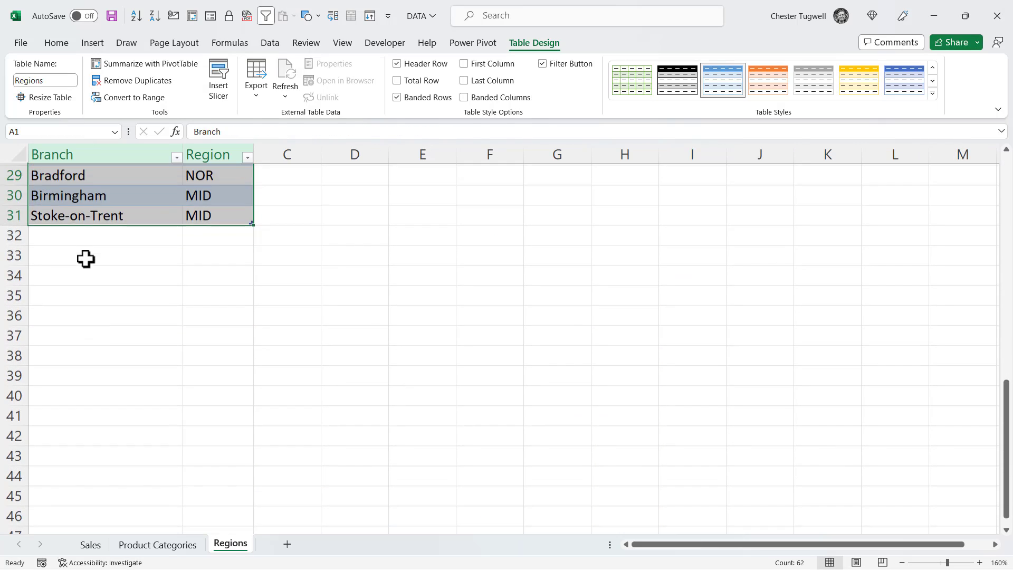
pyautogui.write('Chichester')
pyautogui.write('SOU')
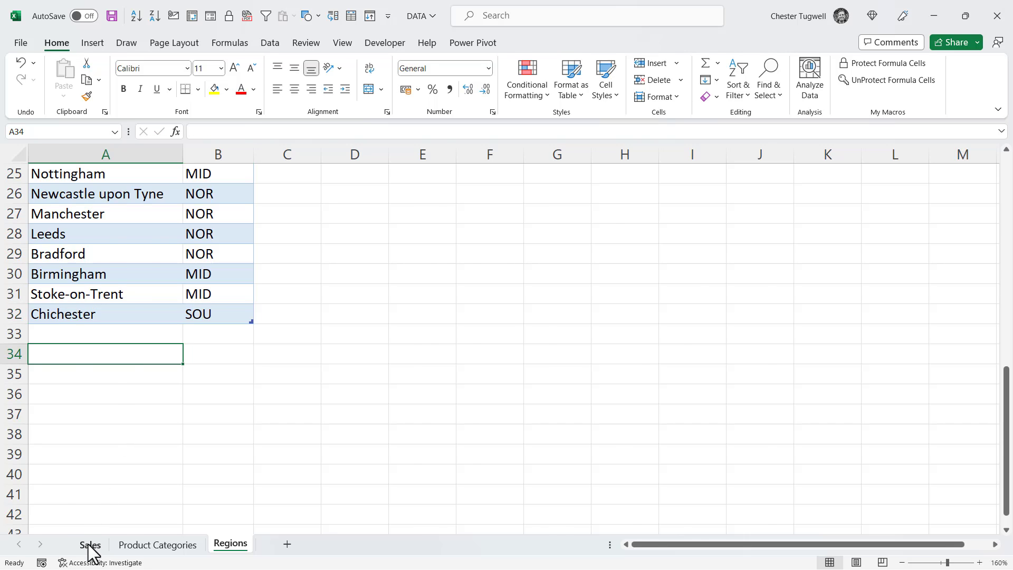
# Start a new Sales row dated 22/1/2022 for branch Chichester, auto-filling region SOU.
pyautogui.click(90, 544)
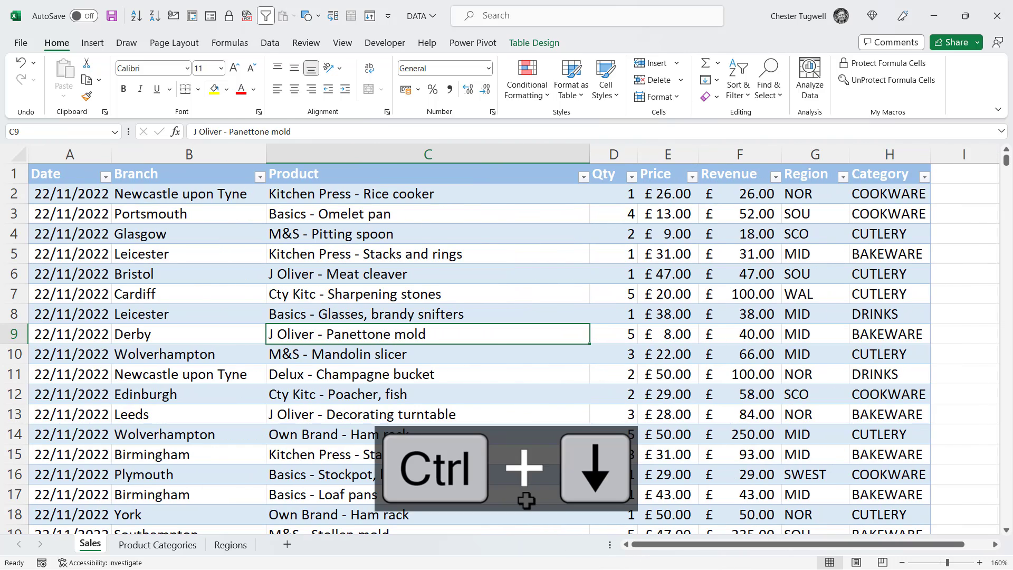
pyautogui.press('ctrl+down')
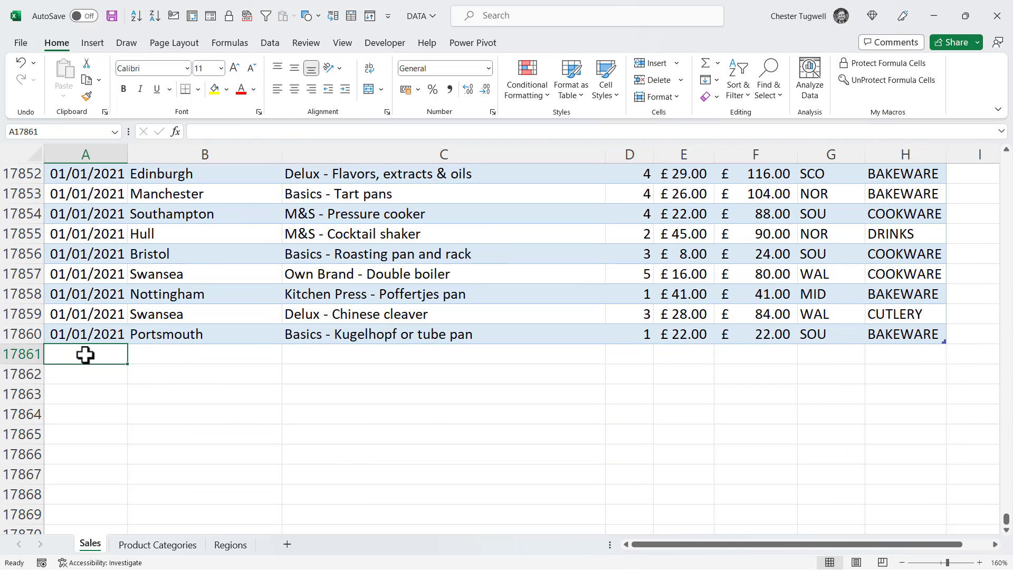
pyautogui.write('22/1/2022')
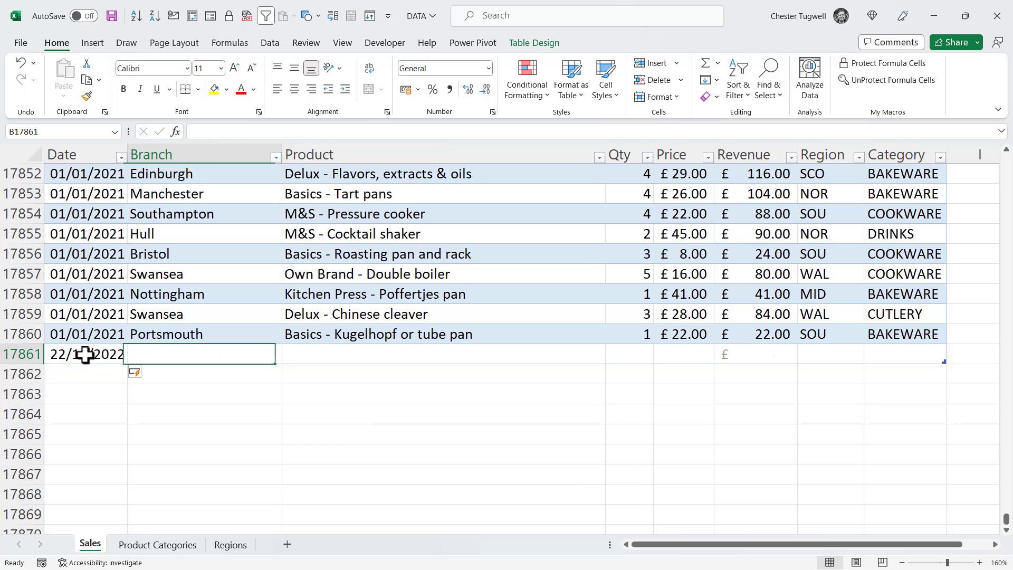
pyautogui.write('Chichester')
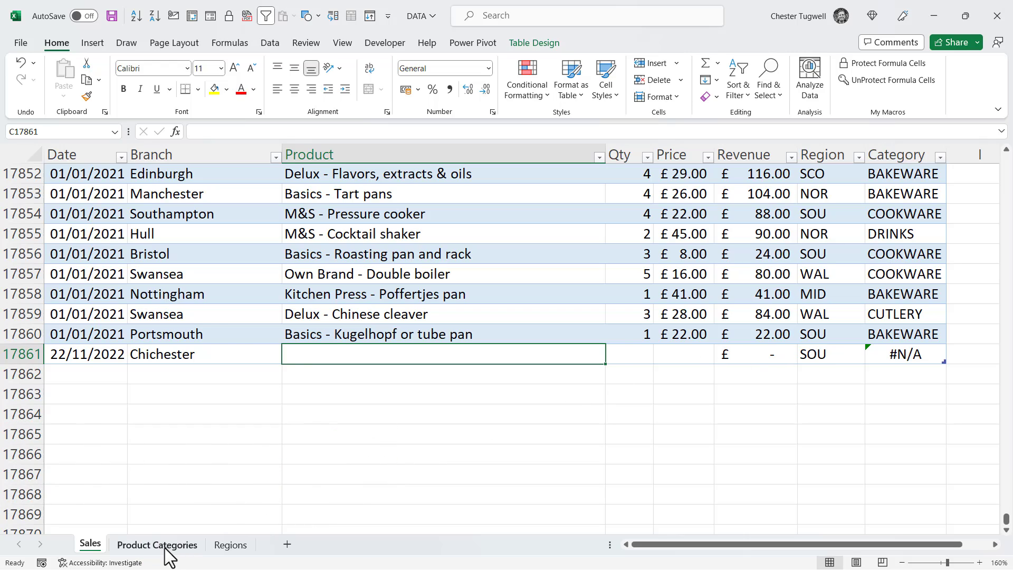
# Add 'M&S - Pepper Pot' as COOKWARE at the end of the Product Categories table.
pyautogui.click(156, 545)
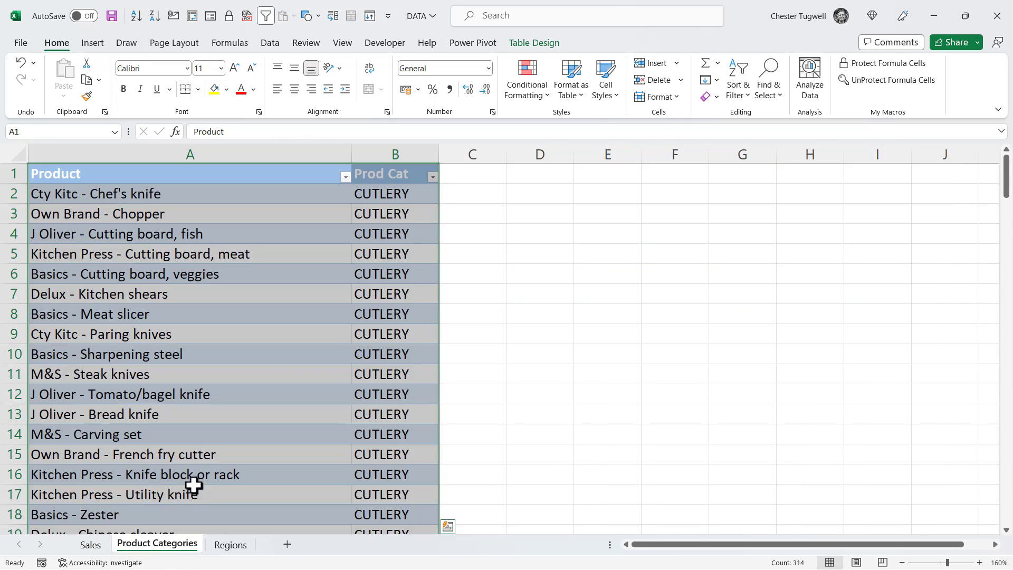
pyautogui.press('ctrl+Down')
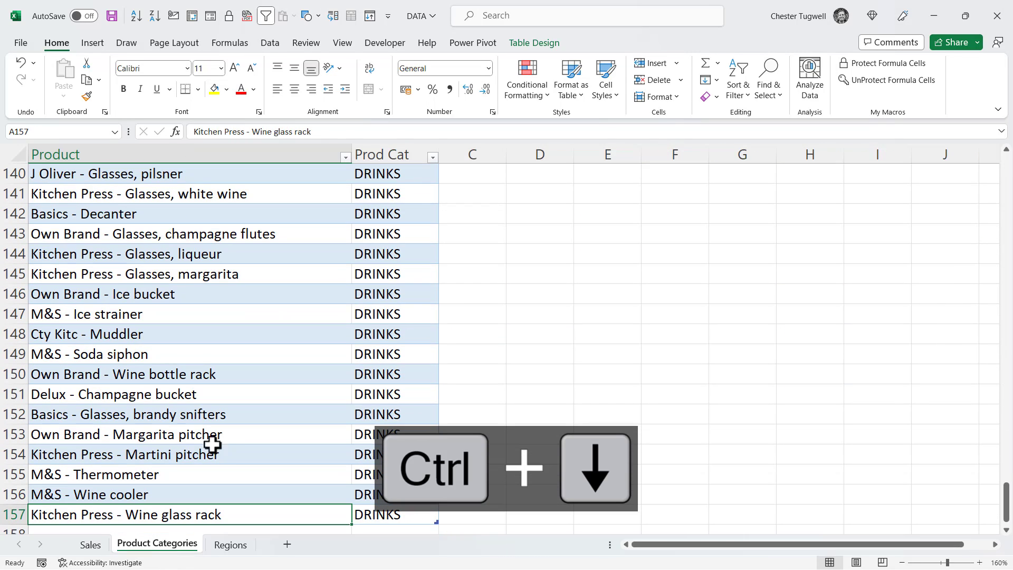
pyautogui.write('M&S - Pepper Pot')
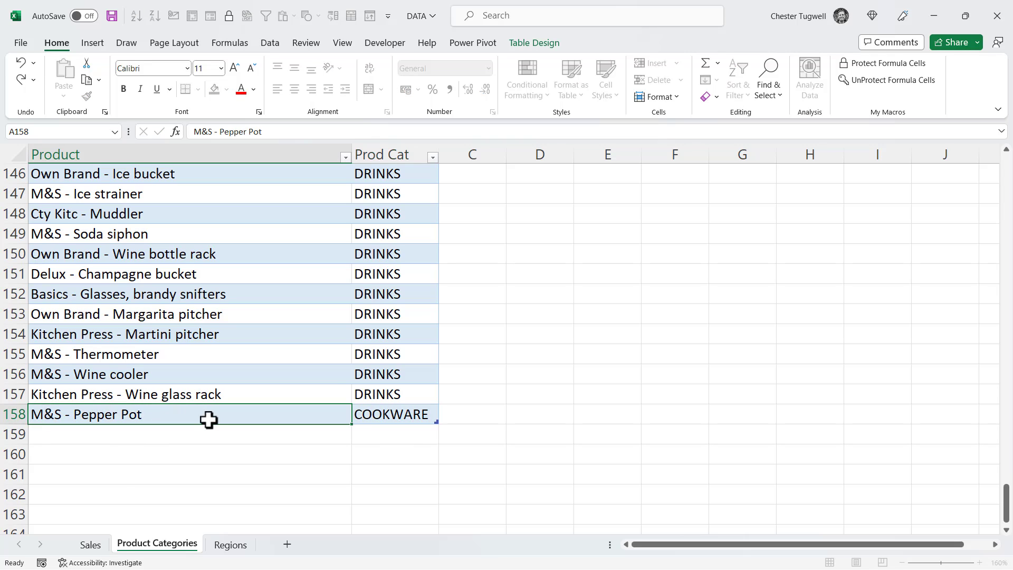
# Enter 'M&S - Pepper Pot' as the product in the new Sales row, auto-filling category COOKWARE.
pyautogui.click(90, 544)
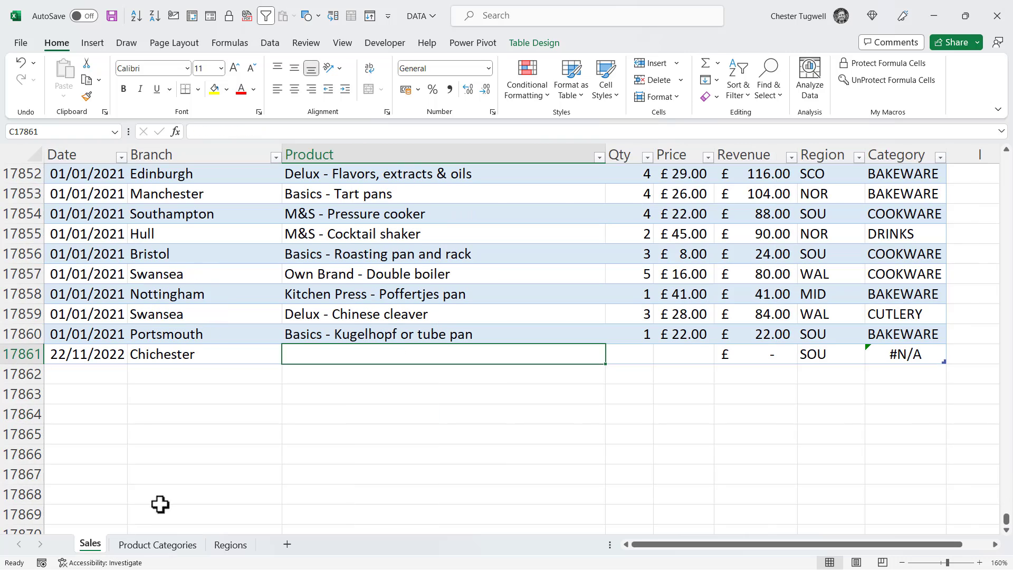
pyautogui.write('M')
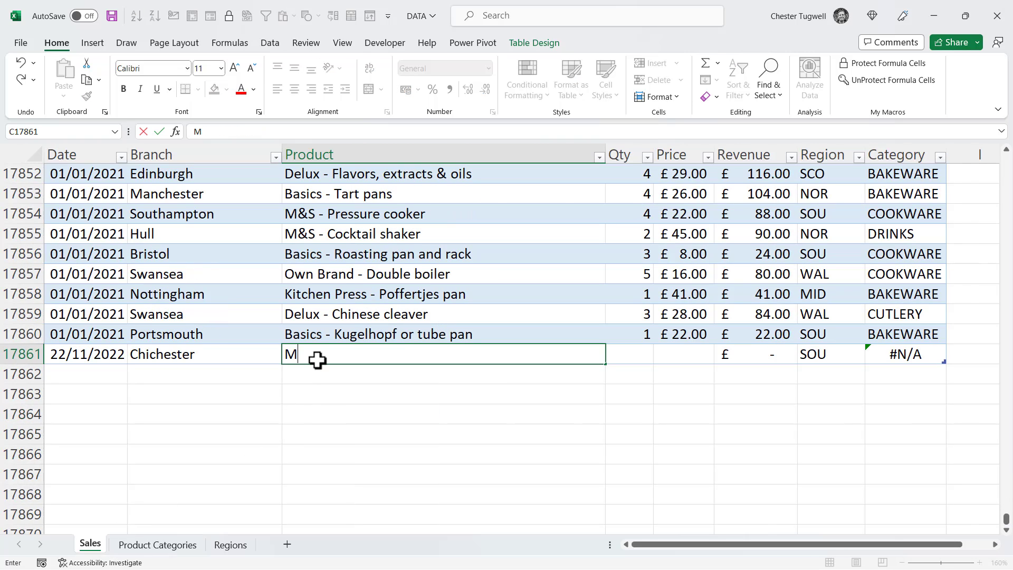
pyautogui.write('&S -')
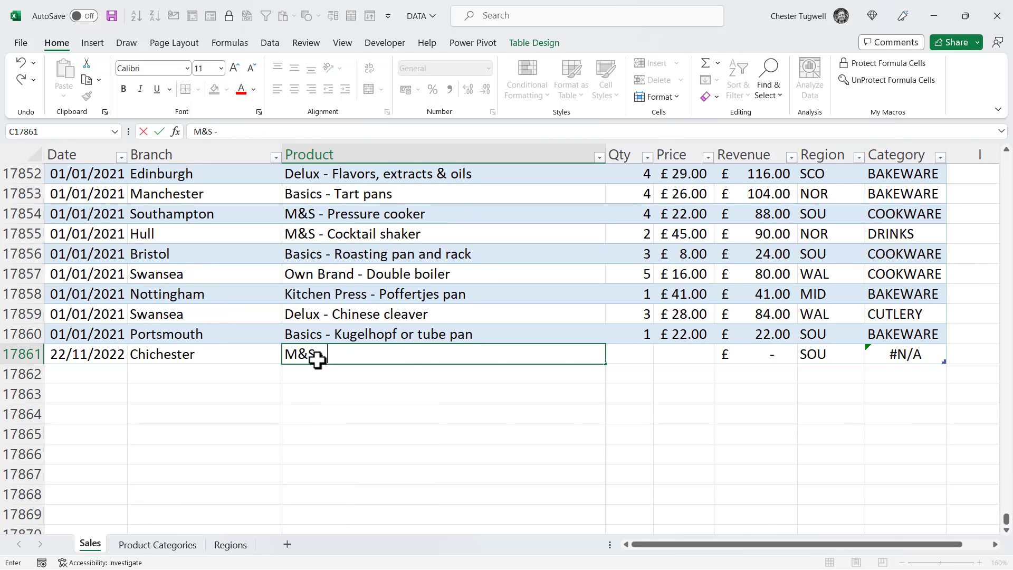
pyautogui.write('P')
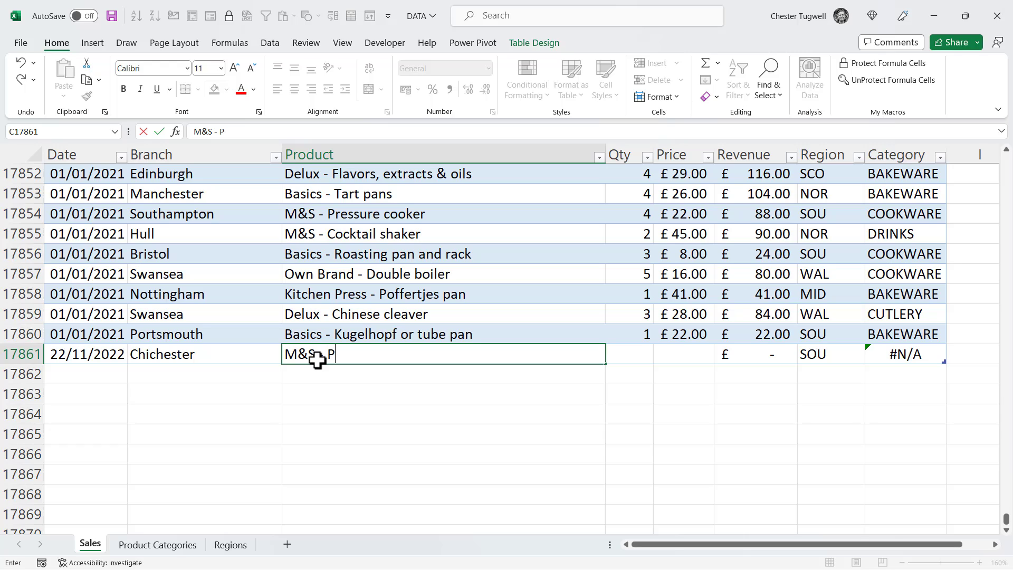
pyautogui.write('epper Po')
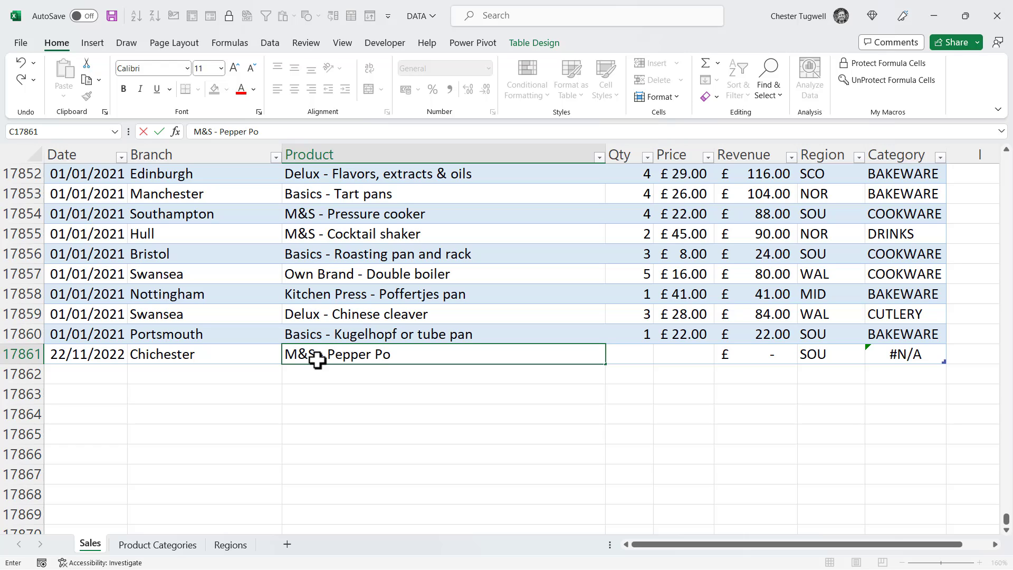
pyautogui.write('t')
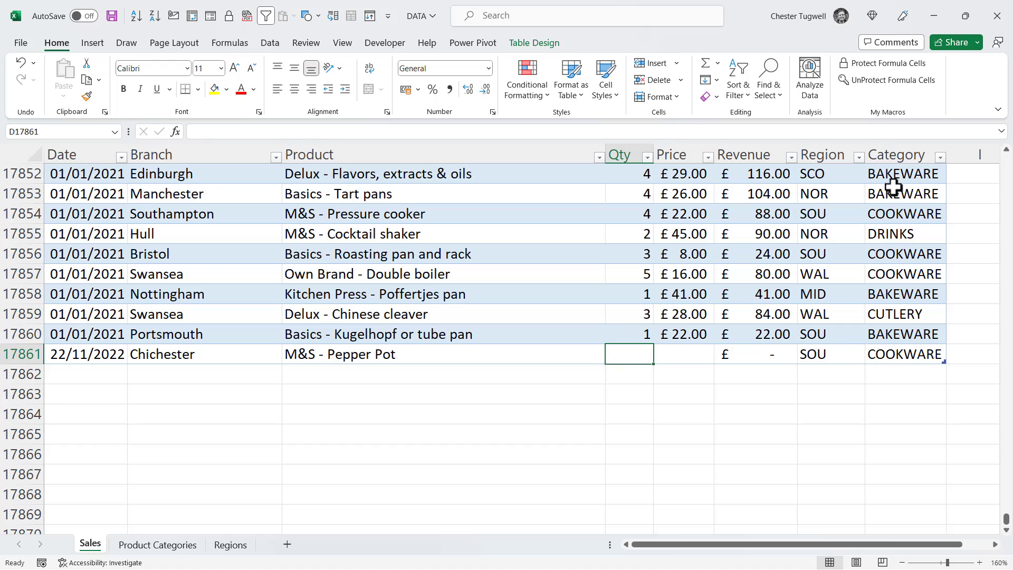
pyautogui.moveTo(902, 359)
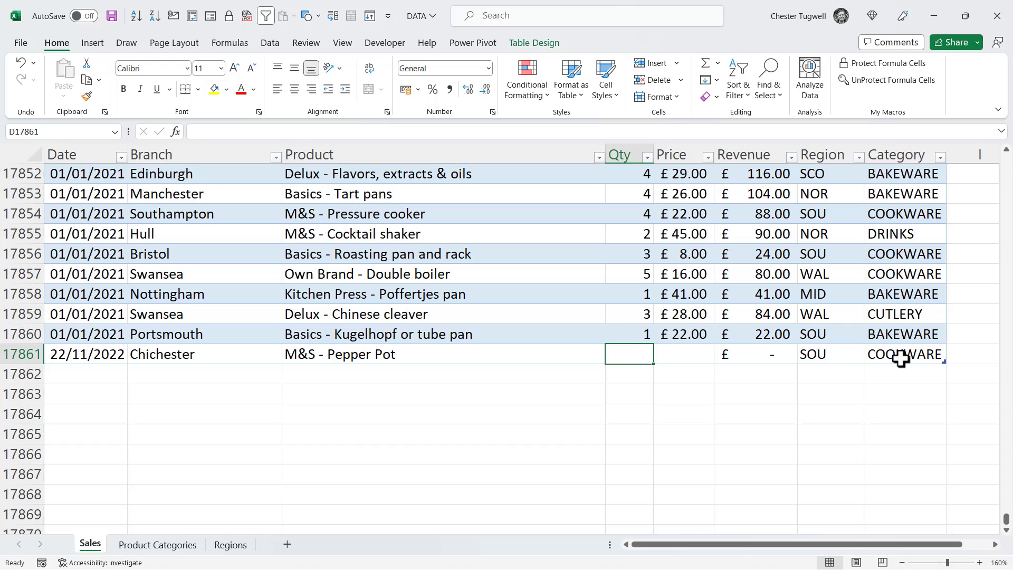